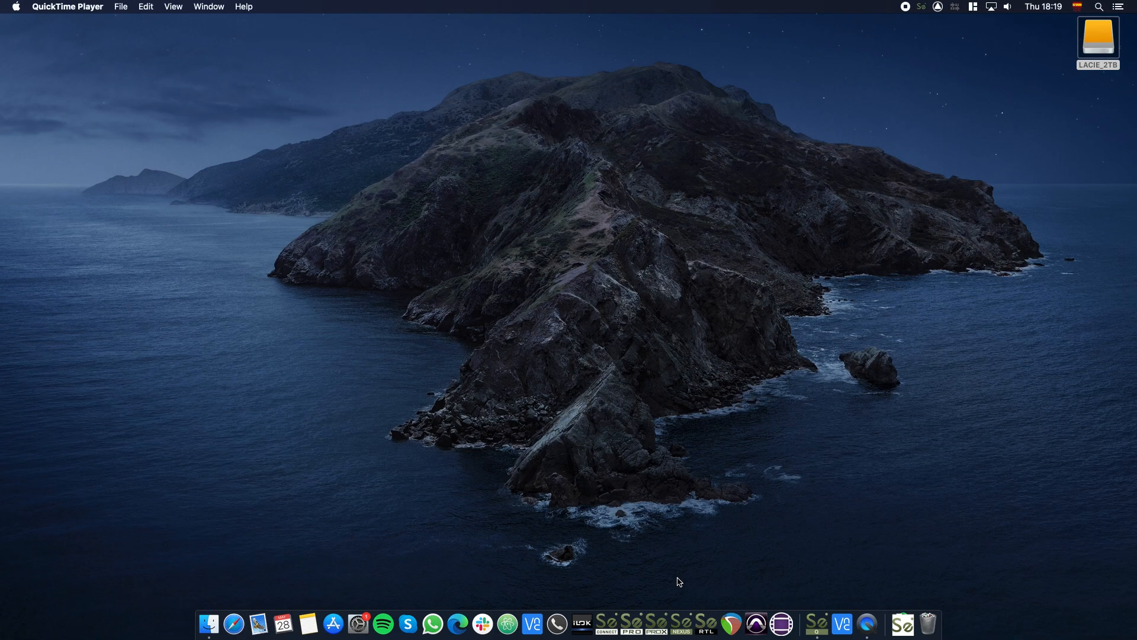
pyautogui.moveTo(756, 624)
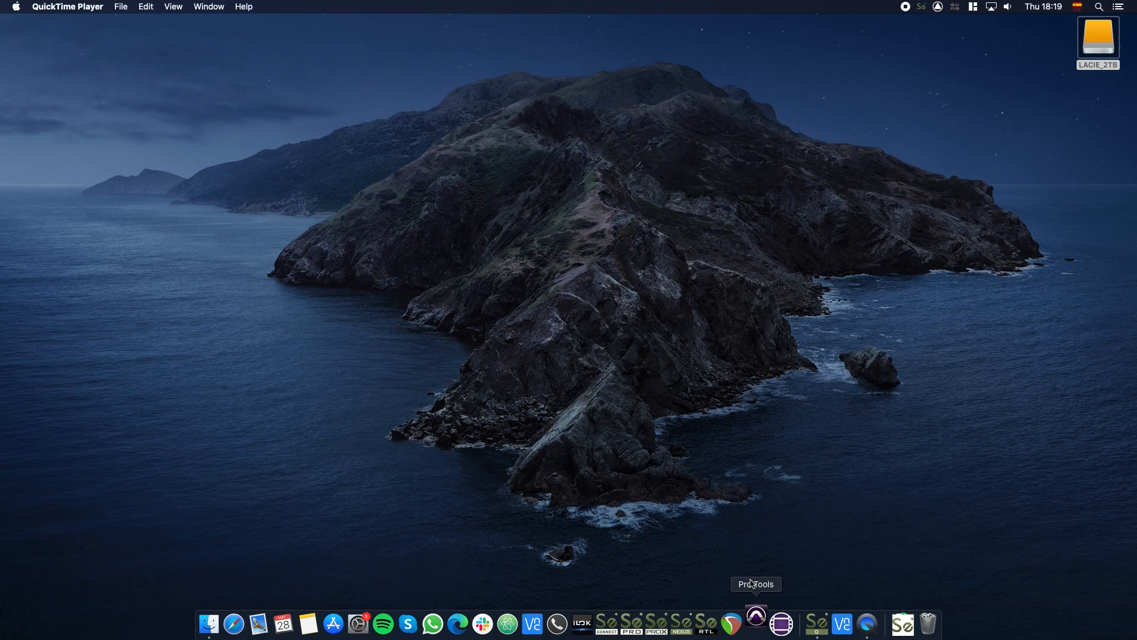
pyautogui.moveTo(734, 410)
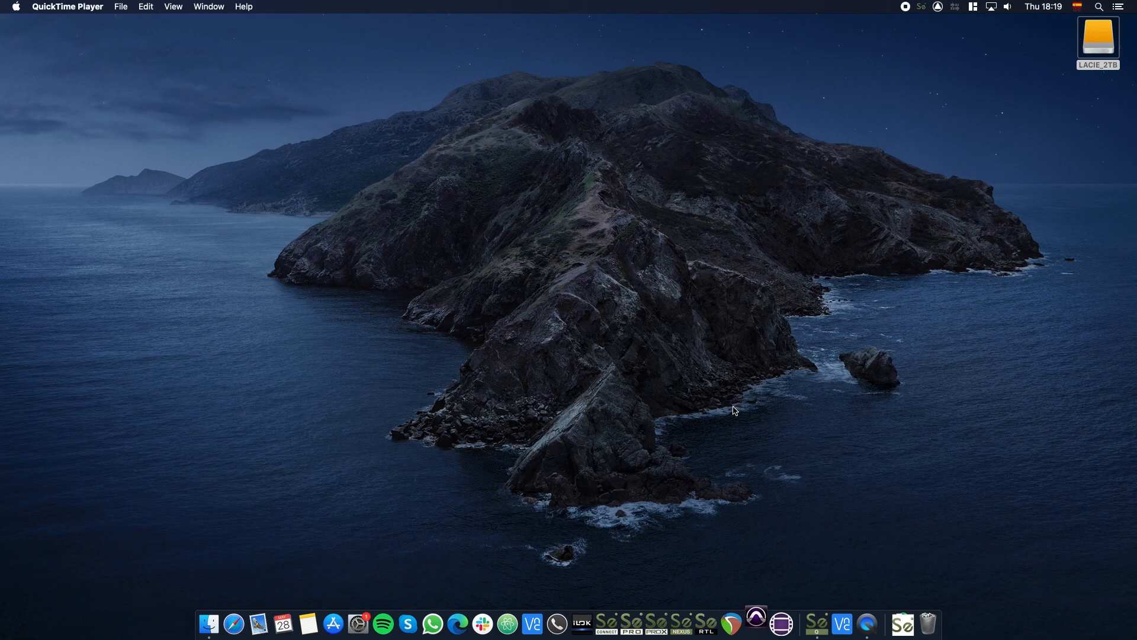
# Launch Pro Tools from the Dock so its Dashboard appears.
pyautogui.click(757, 625)
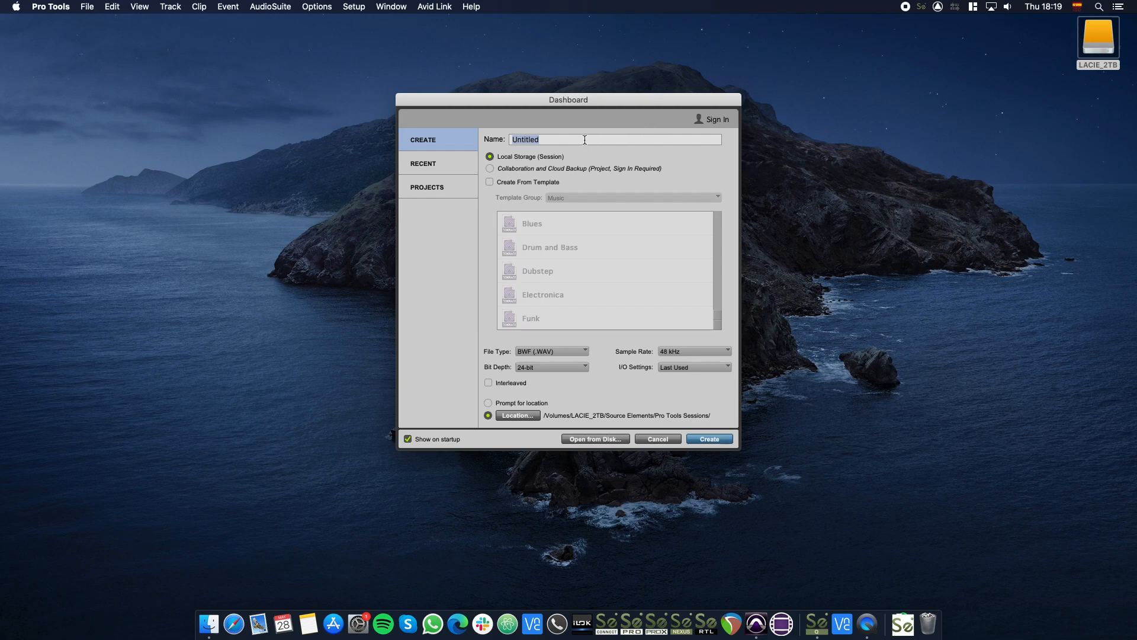
# Name the session 'Source-Connect Basic', keep 48 kHz, choose Stereo Mix I/O and create it.
pyautogui.write('S')
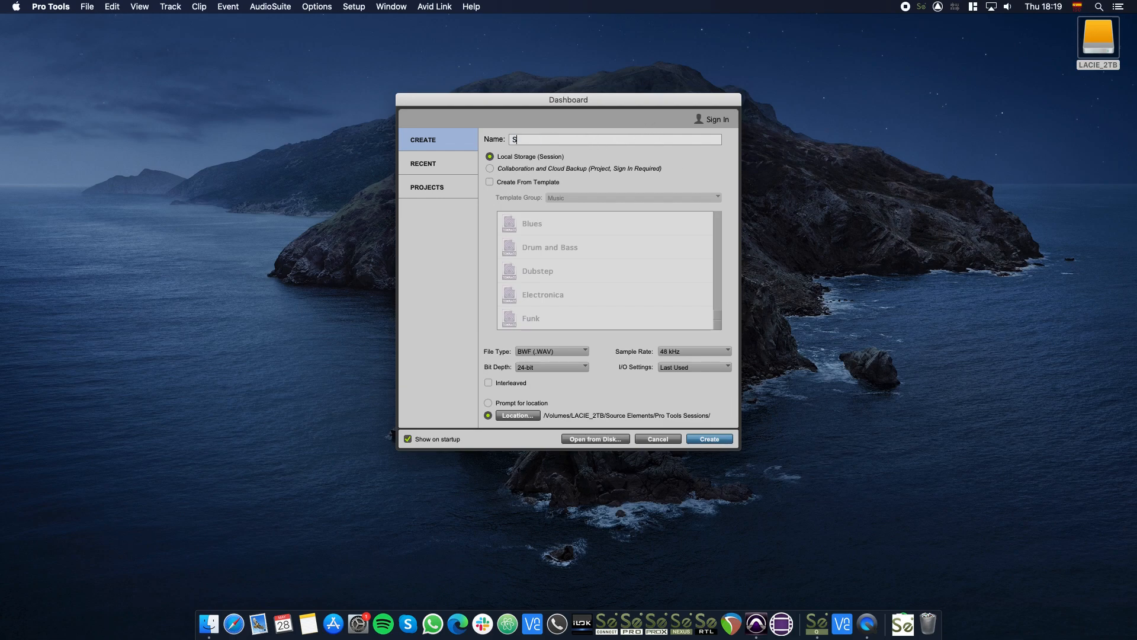
pyautogui.write('ource-Connect Basic')
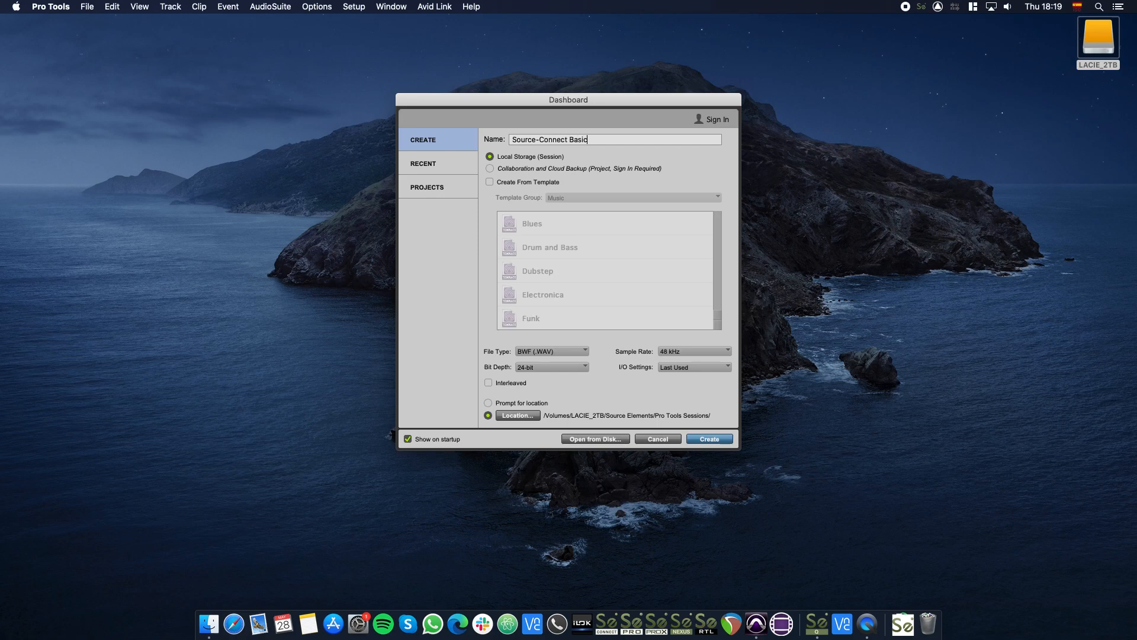
pyautogui.click(694, 351)
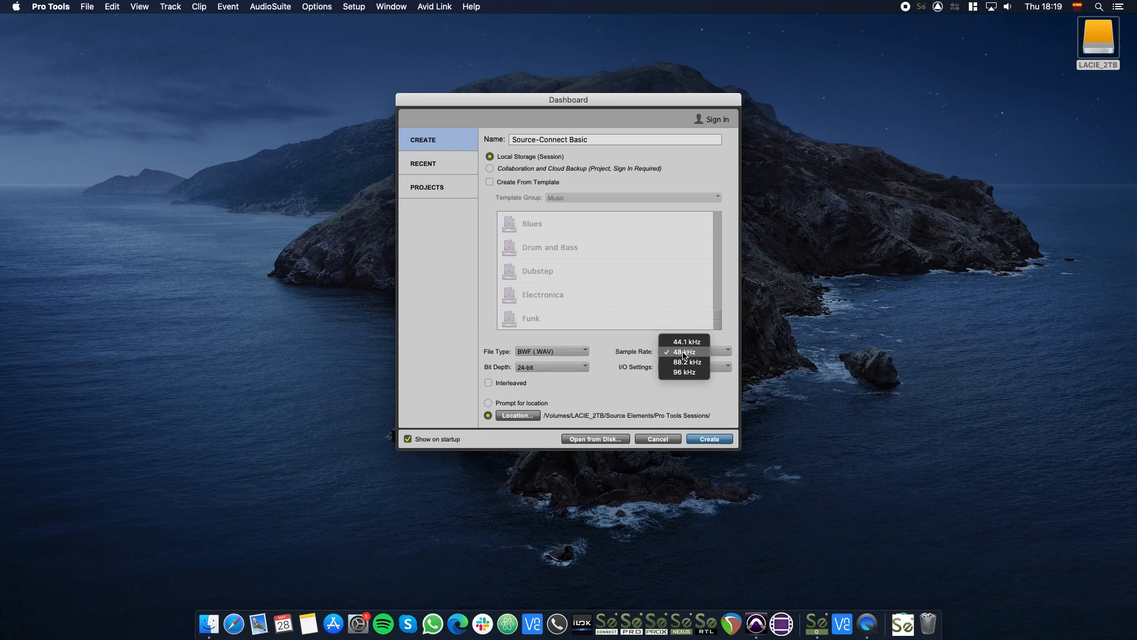
pyautogui.click(683, 351)
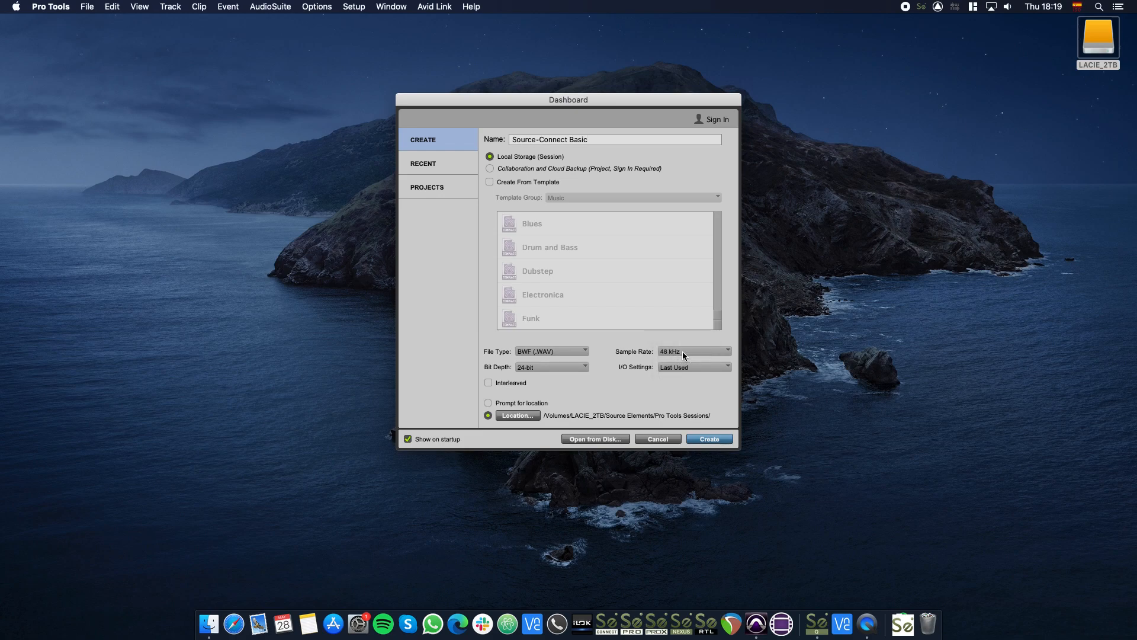
pyautogui.click(693, 366)
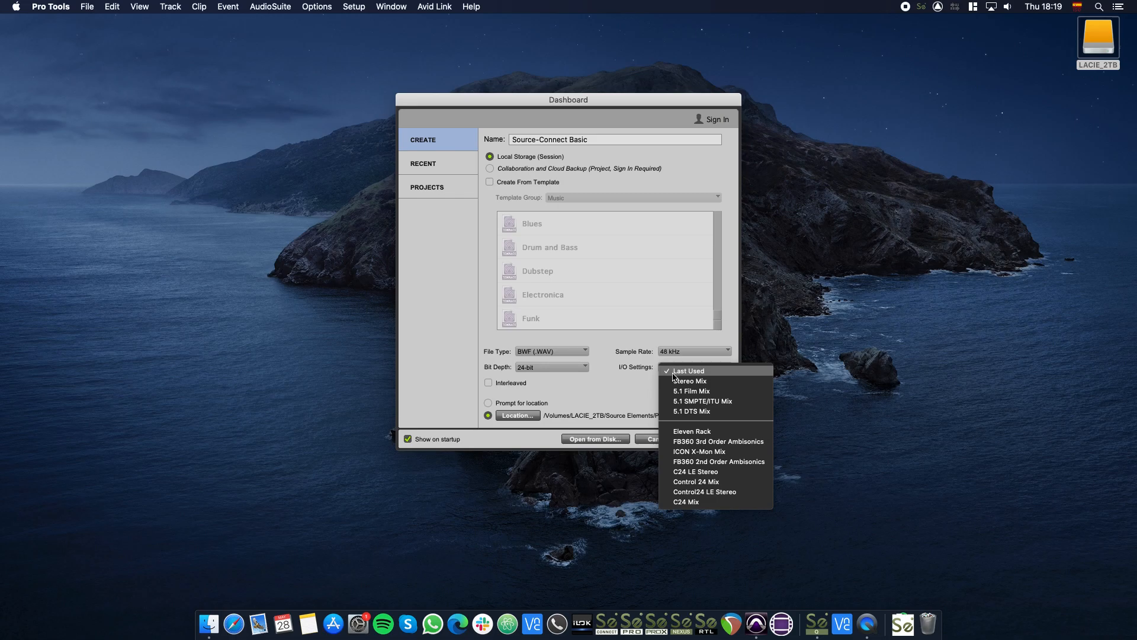
pyautogui.click(690, 380)
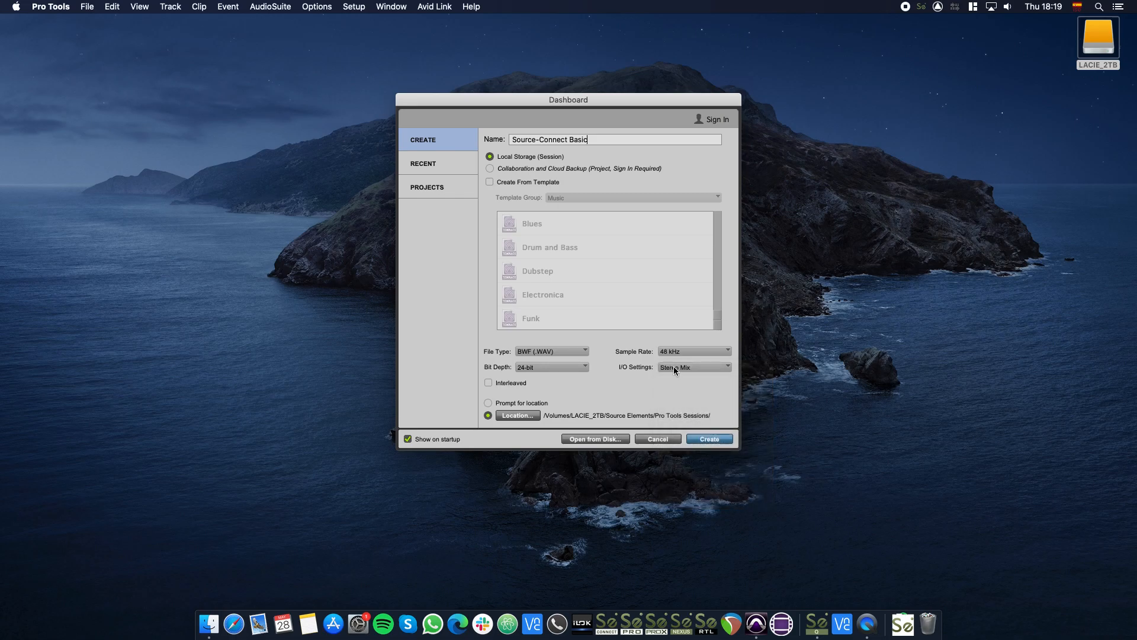
pyautogui.click(708, 438)
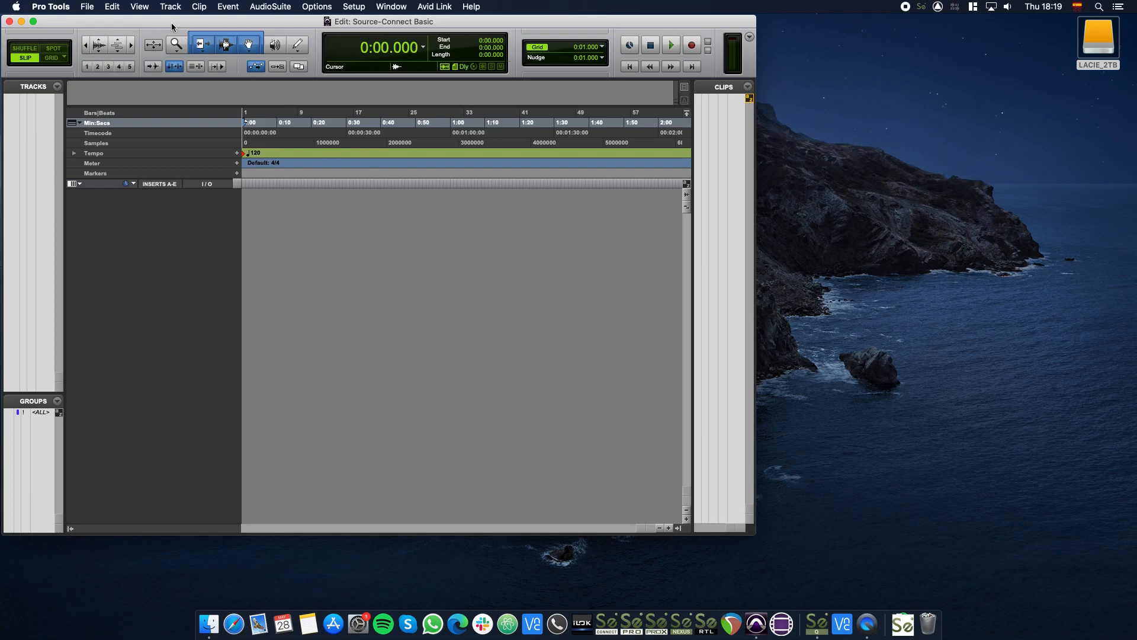
# Create two new mono audio tracks via Track > New.
pyautogui.click(170, 7)
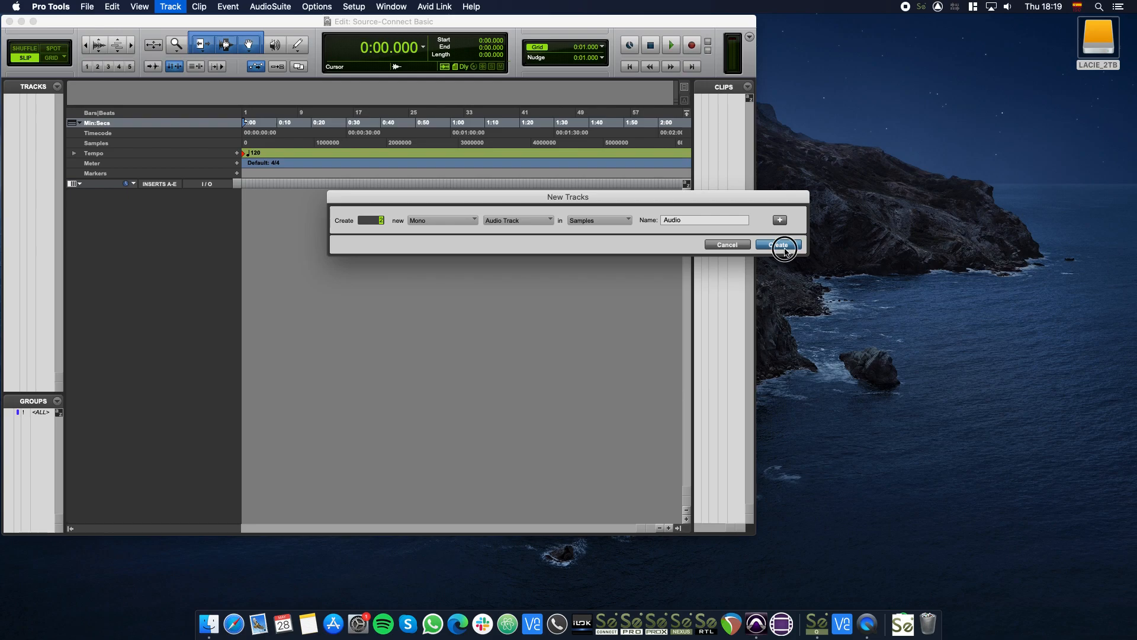
pyautogui.click(779, 244)
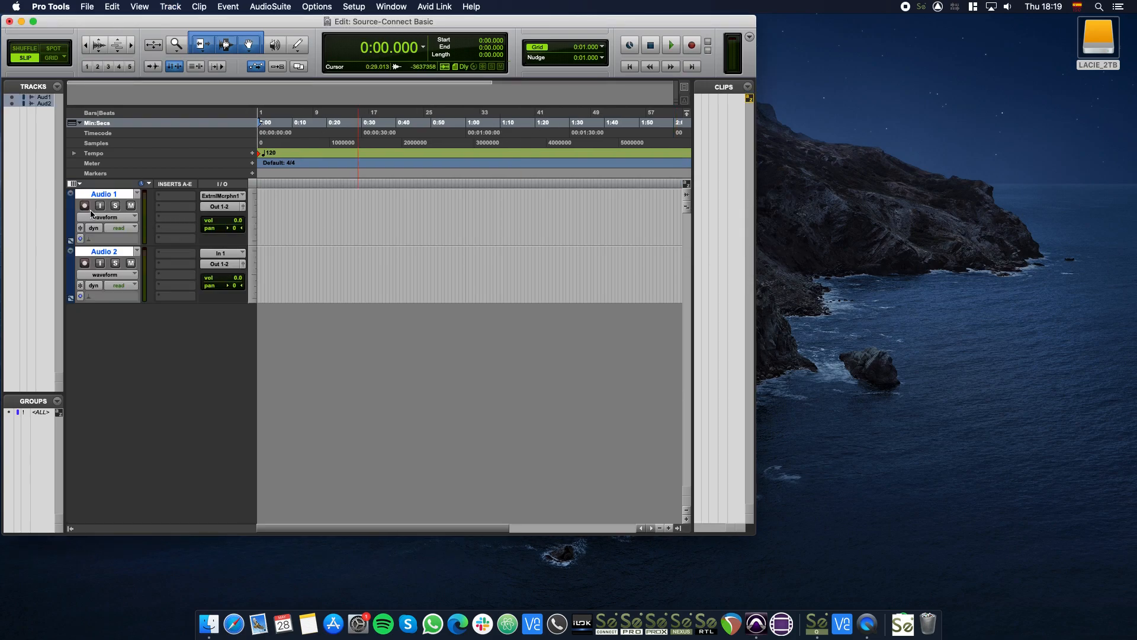
# Rename Audio 1 to 'Local (My Mic)' and Audio 2 to 'Remote'.
pyautogui.doubleClick(106, 193)
pyautogui.write('Local (')
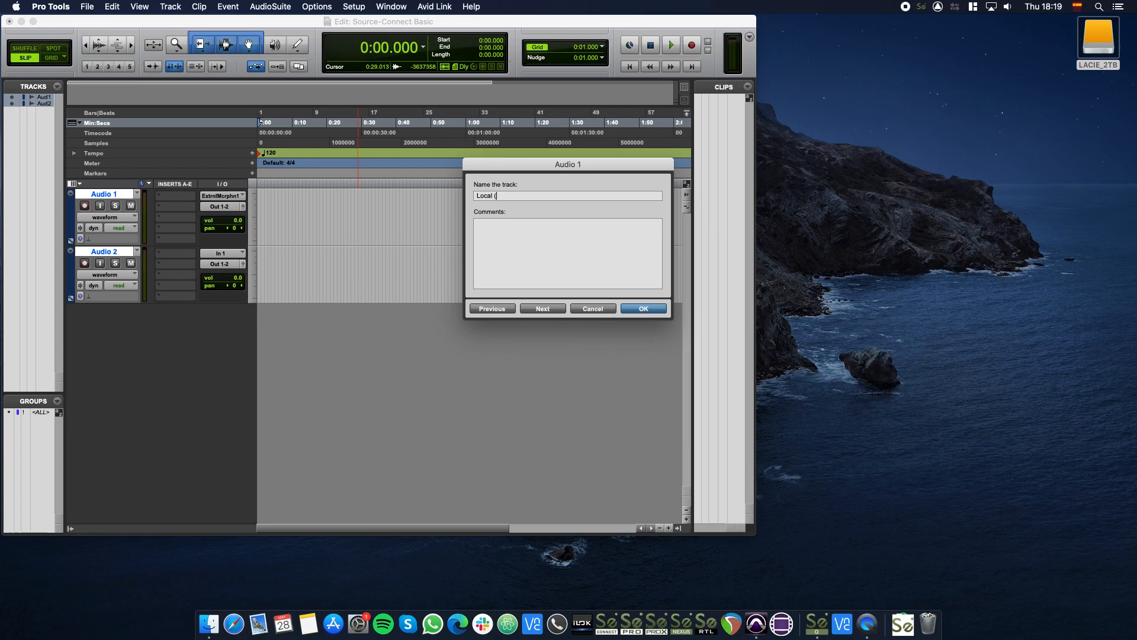
pyautogui.write('My Mic)')
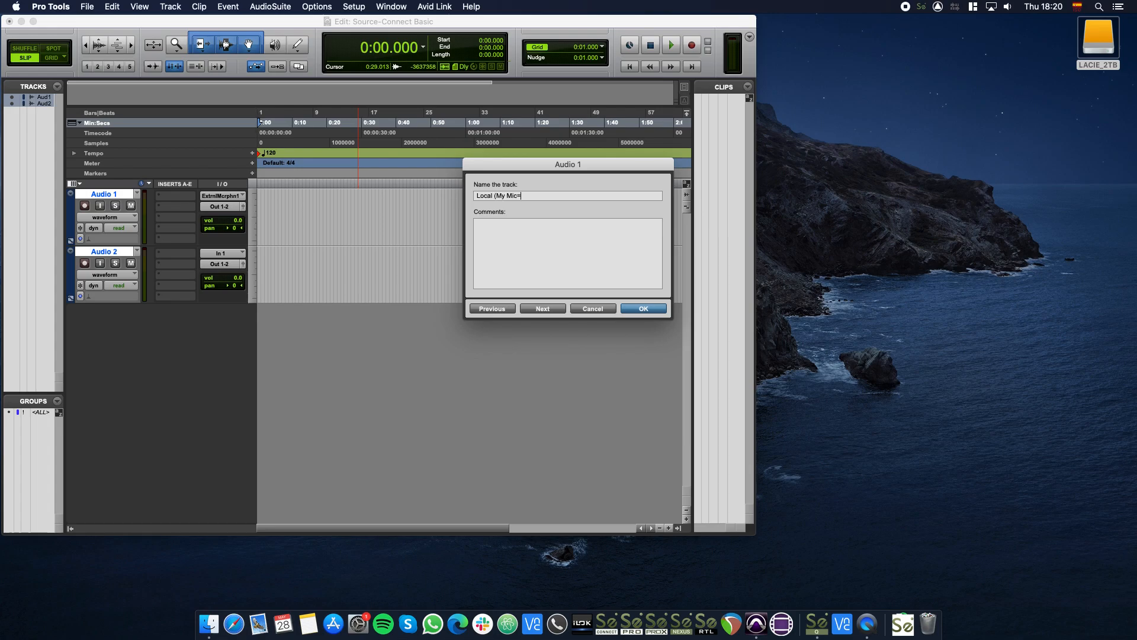
pyautogui.click(642, 308)
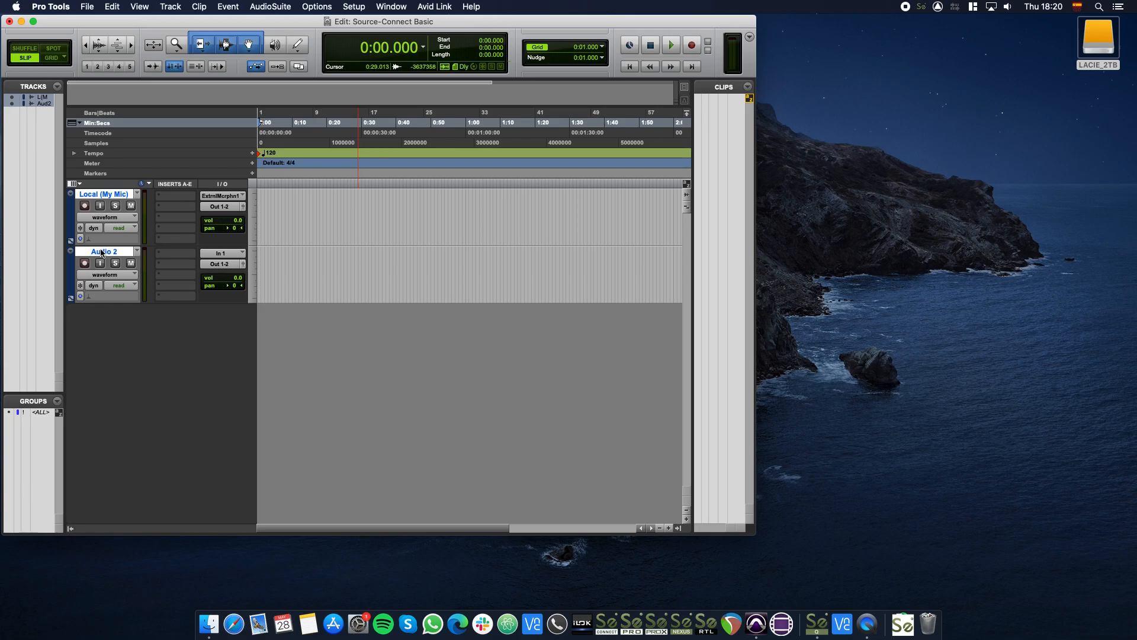
pyautogui.doubleClick(106, 251)
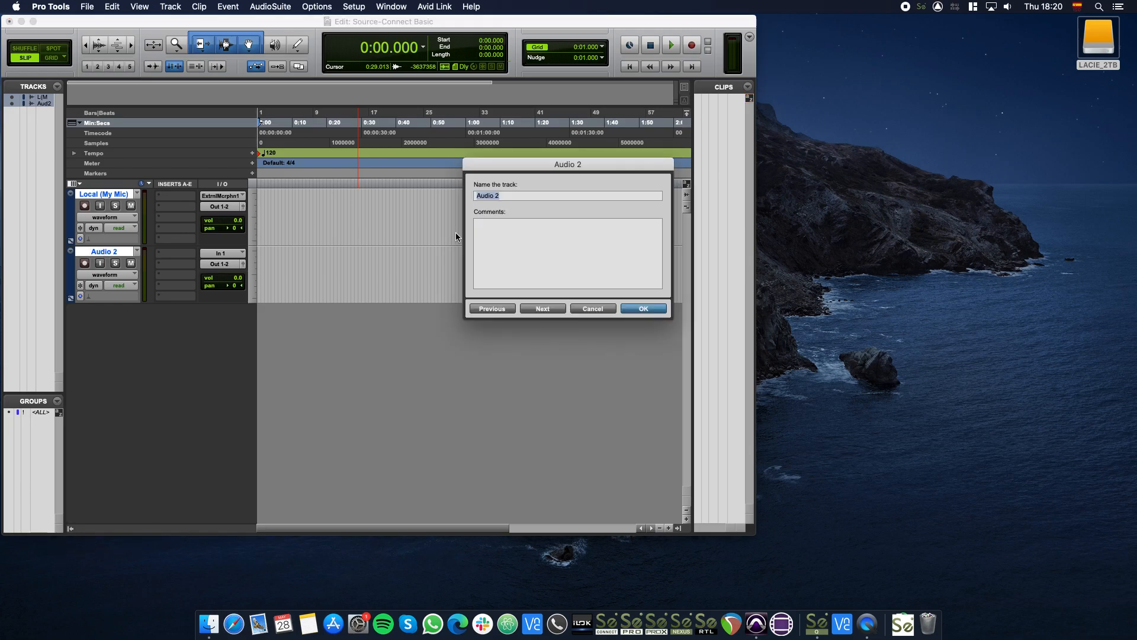
pyautogui.write('Remote')
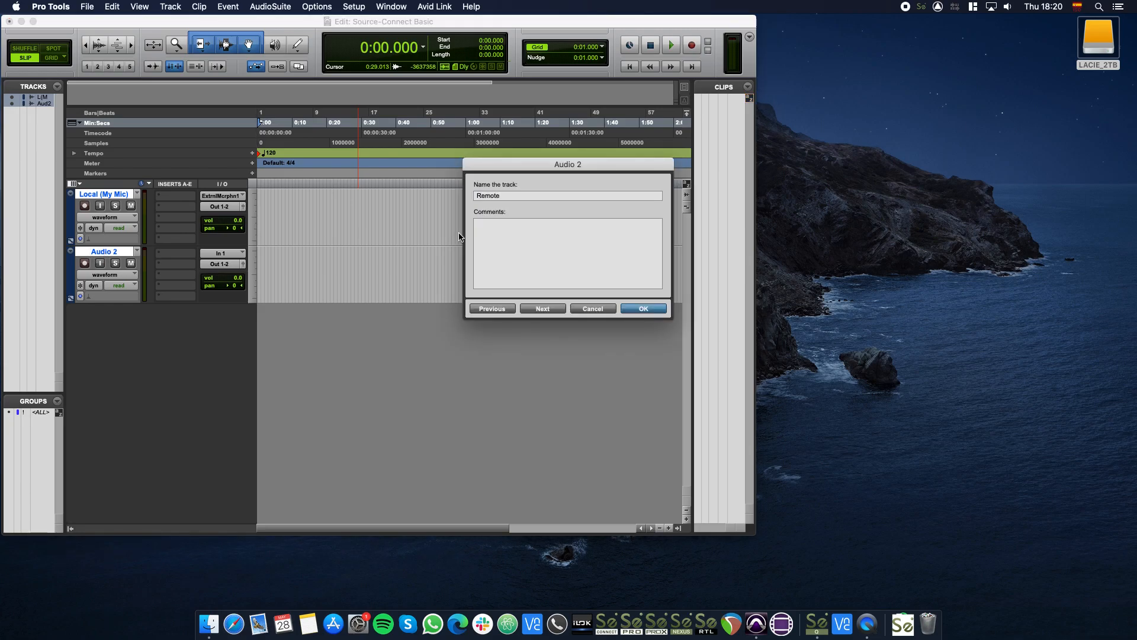
pyautogui.click(641, 308)
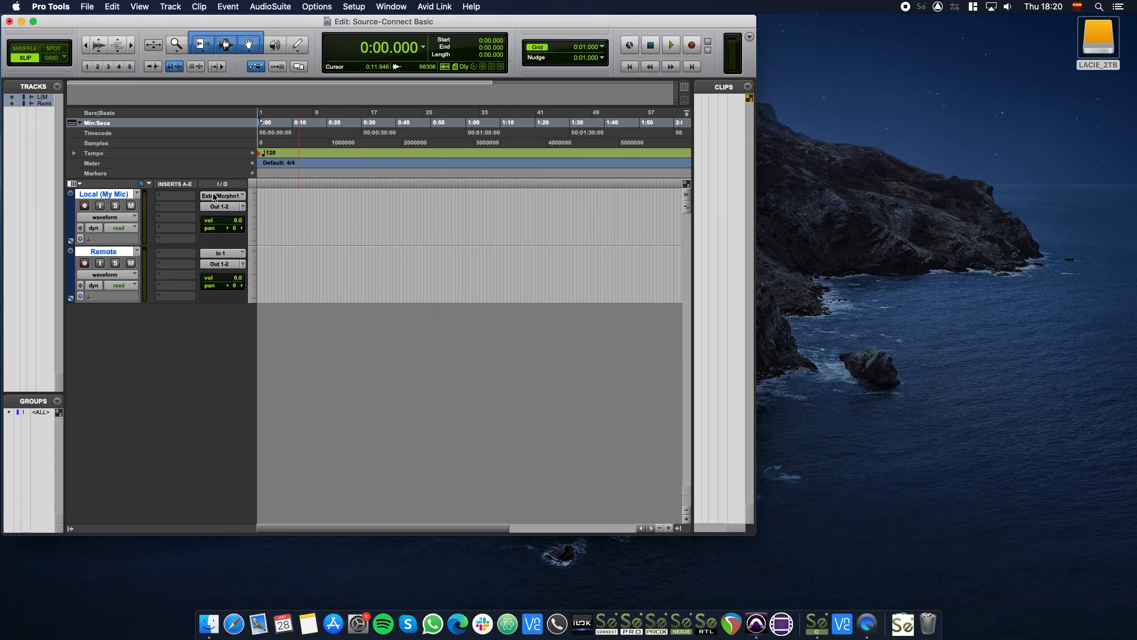
# Add a mono Aux Input track and rename it 'Link'.
pyautogui.click(169, 7)
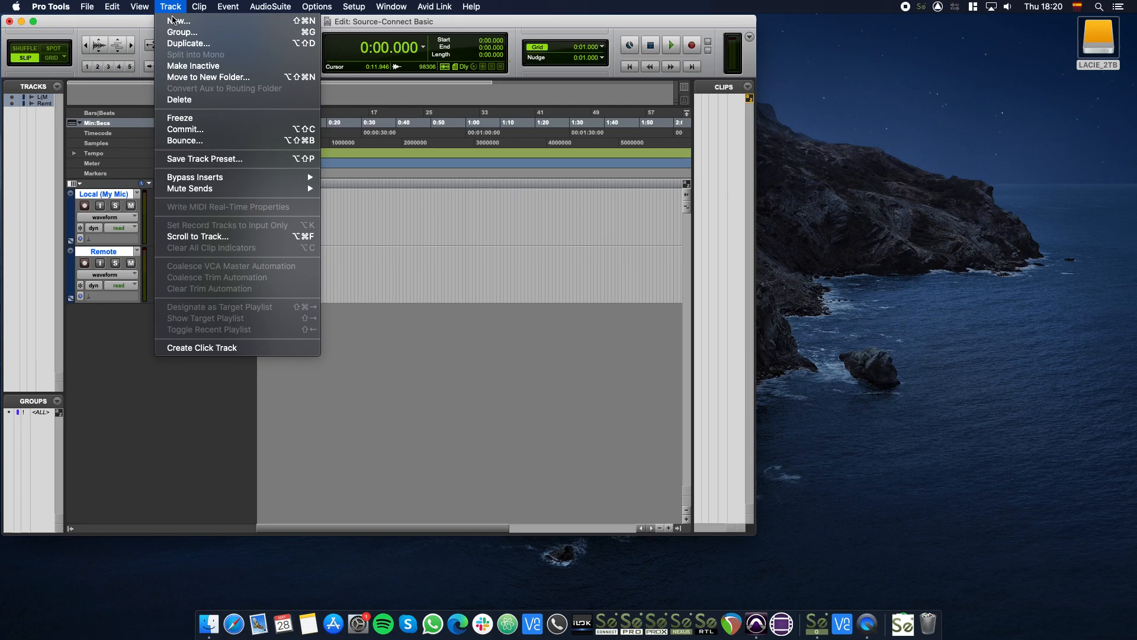
pyautogui.click(178, 20)
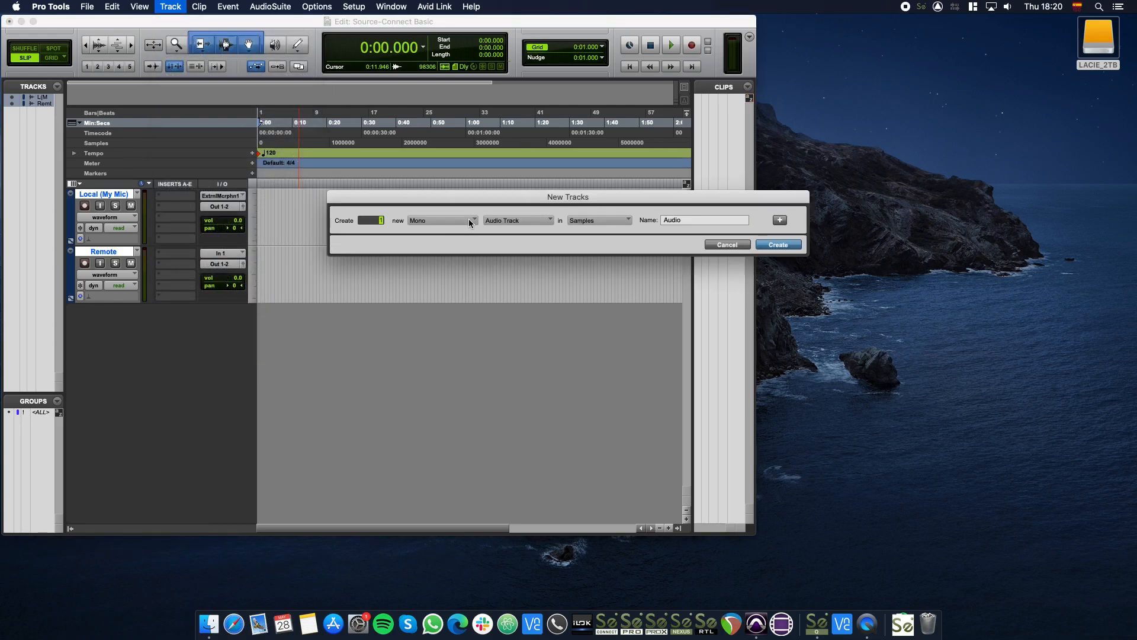
pyautogui.click(516, 220)
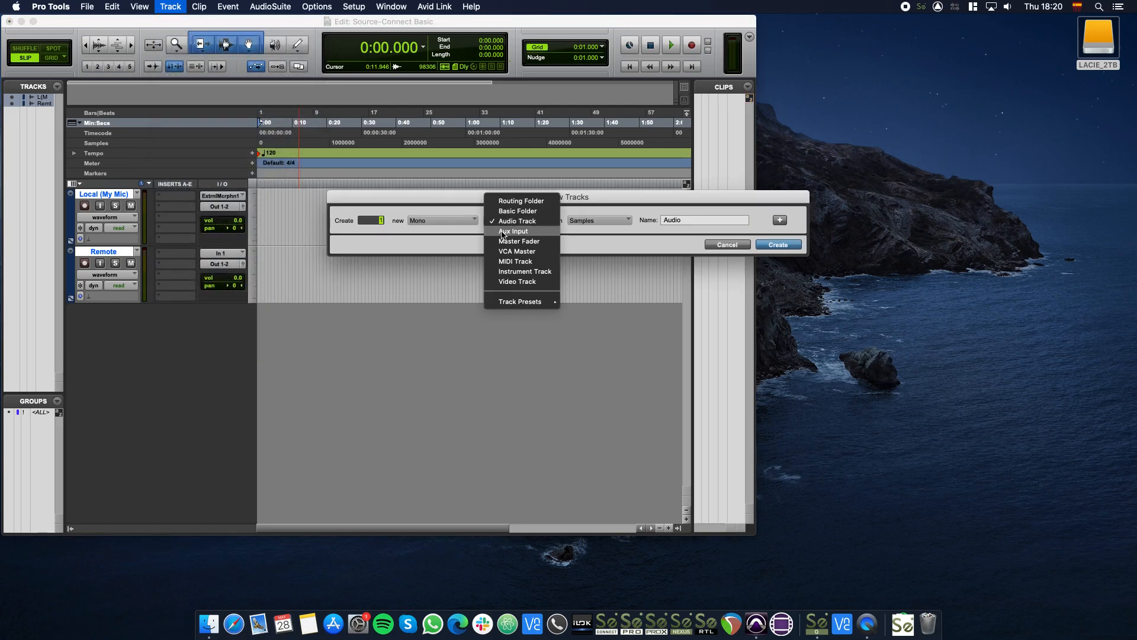
pyautogui.click(513, 231)
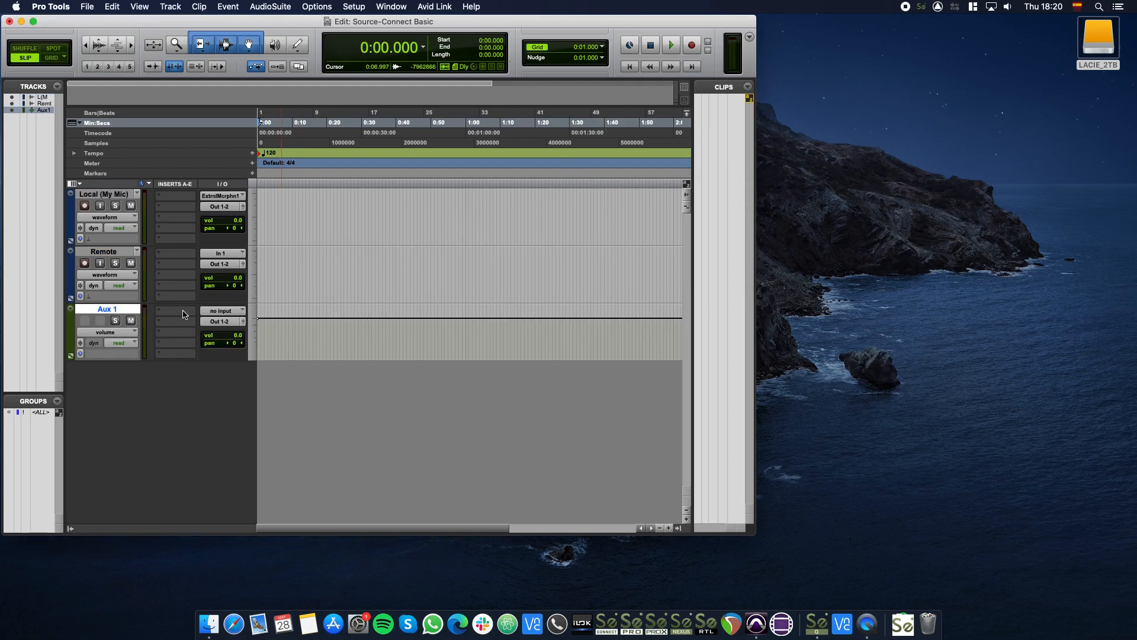
pyautogui.doubleClick(108, 308)
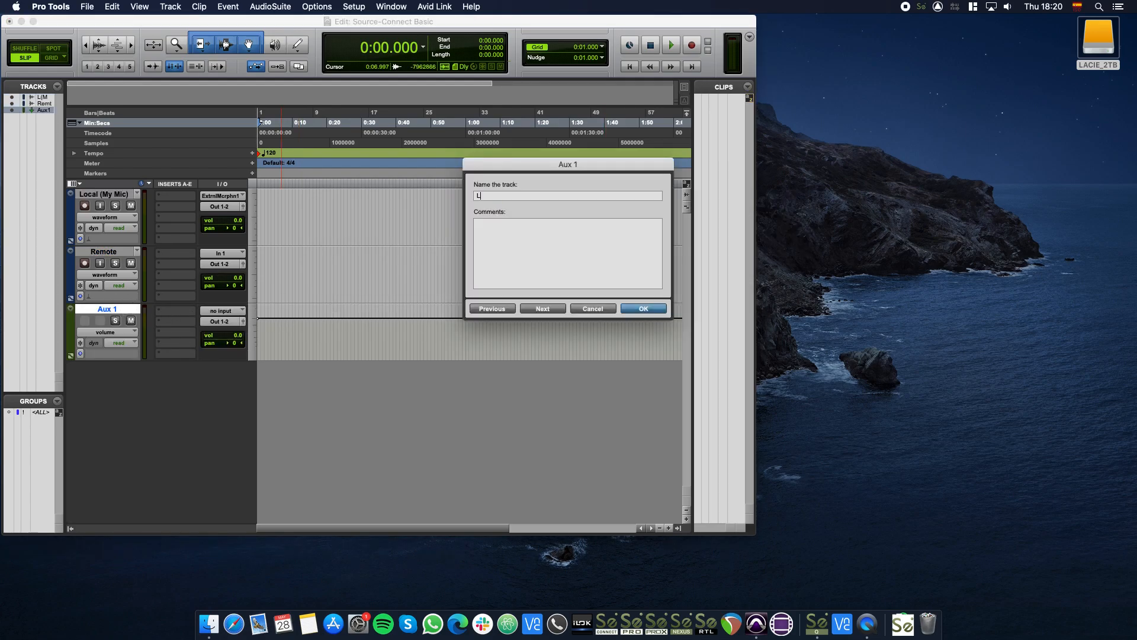
pyautogui.click(641, 308)
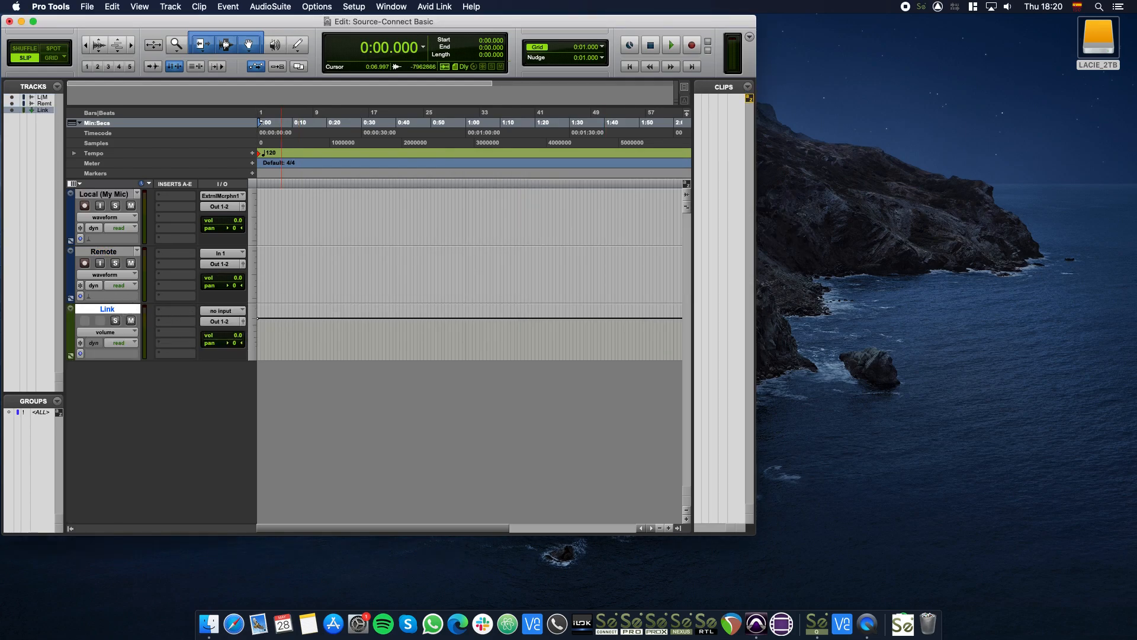
pyautogui.moveTo(107, 309)
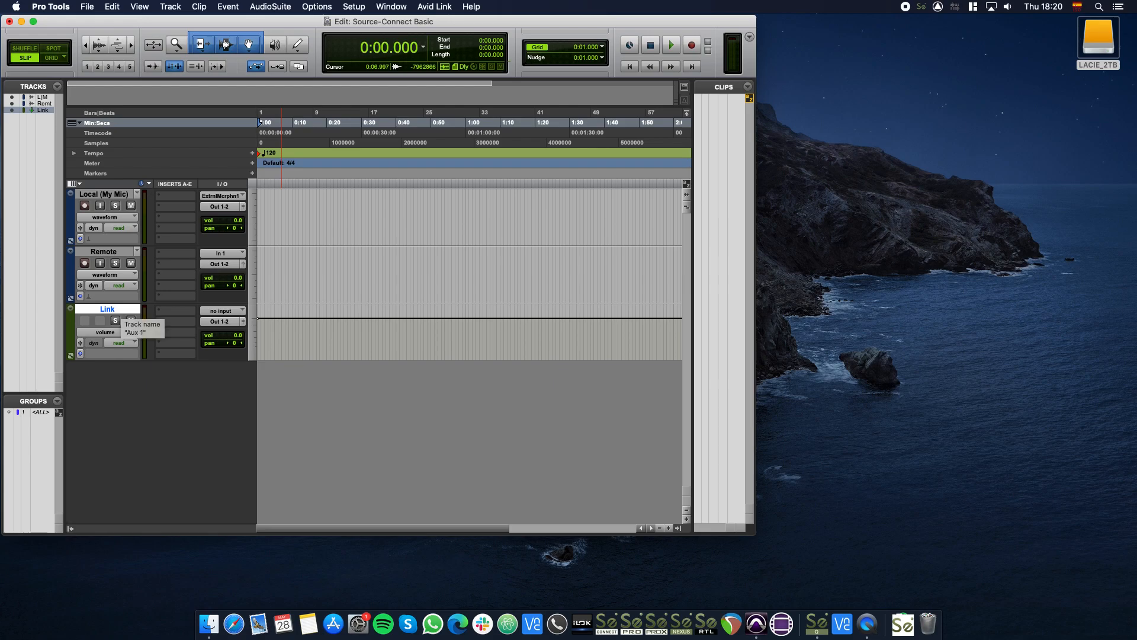
pyautogui.moveTo(172, 318)
pyautogui.write('link')
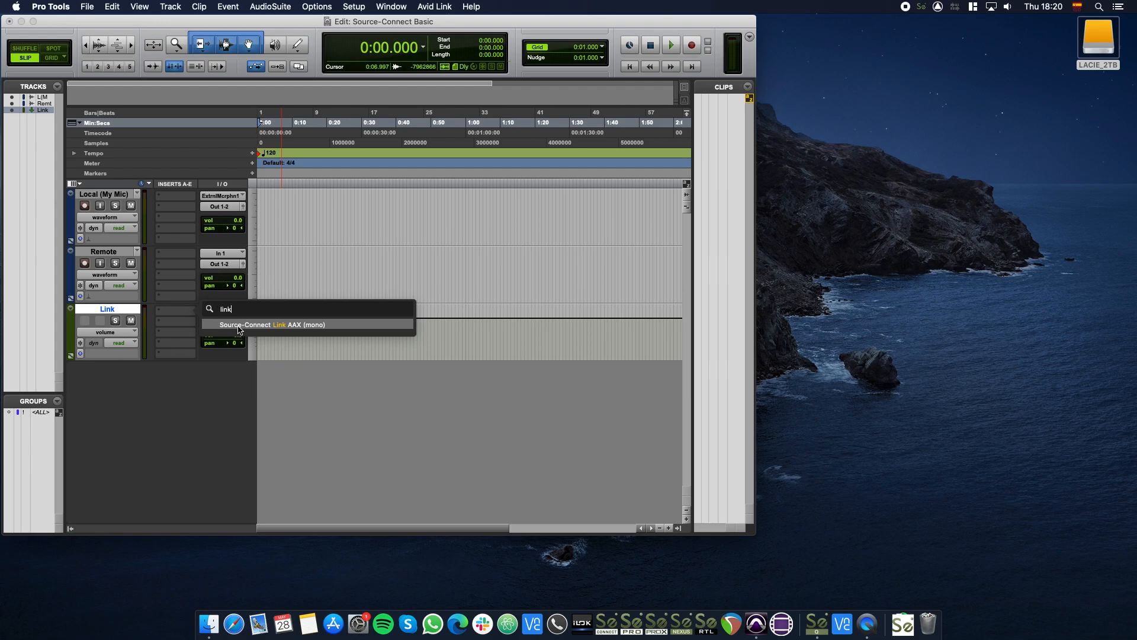
# Insert the Source-Connect Link AAX mono plug-in on the Link track's insert slot.
pyautogui.click(272, 325)
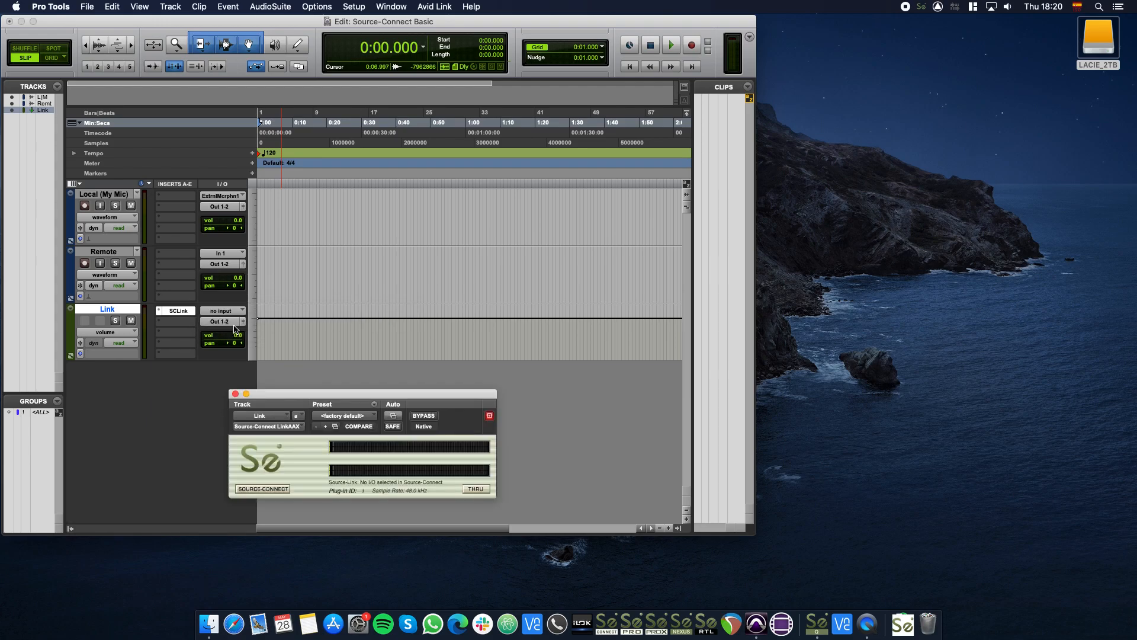
pyautogui.moveTo(398, 398)
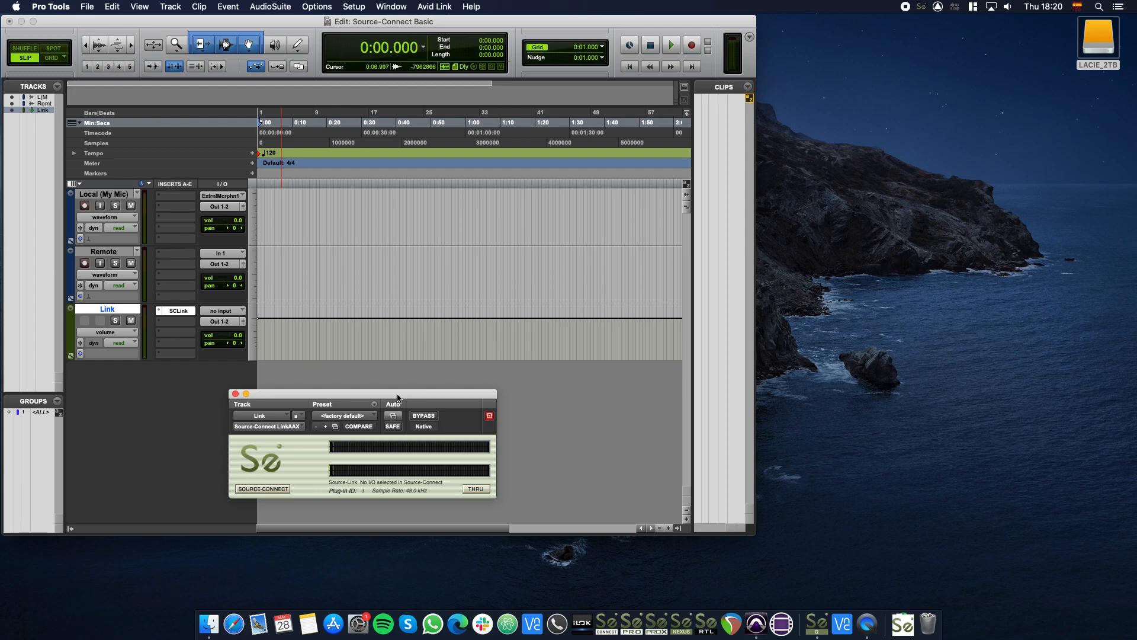
pyautogui.click(409, 141)
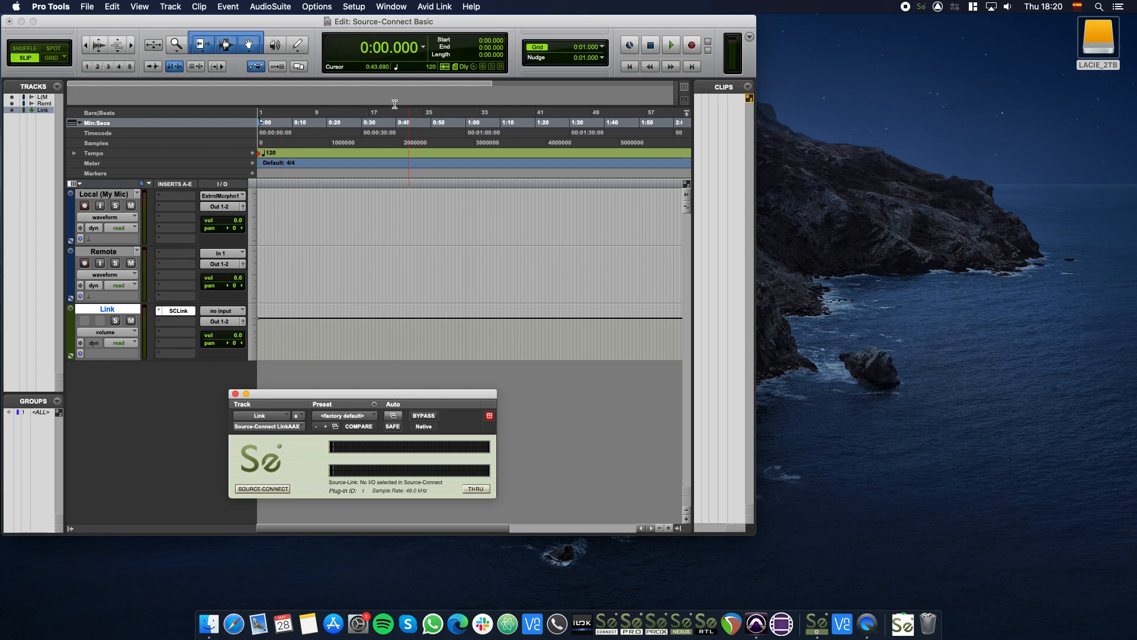
# In Setup > I/O Bus tab, create two new mono bus paths.
pyautogui.click(353, 7)
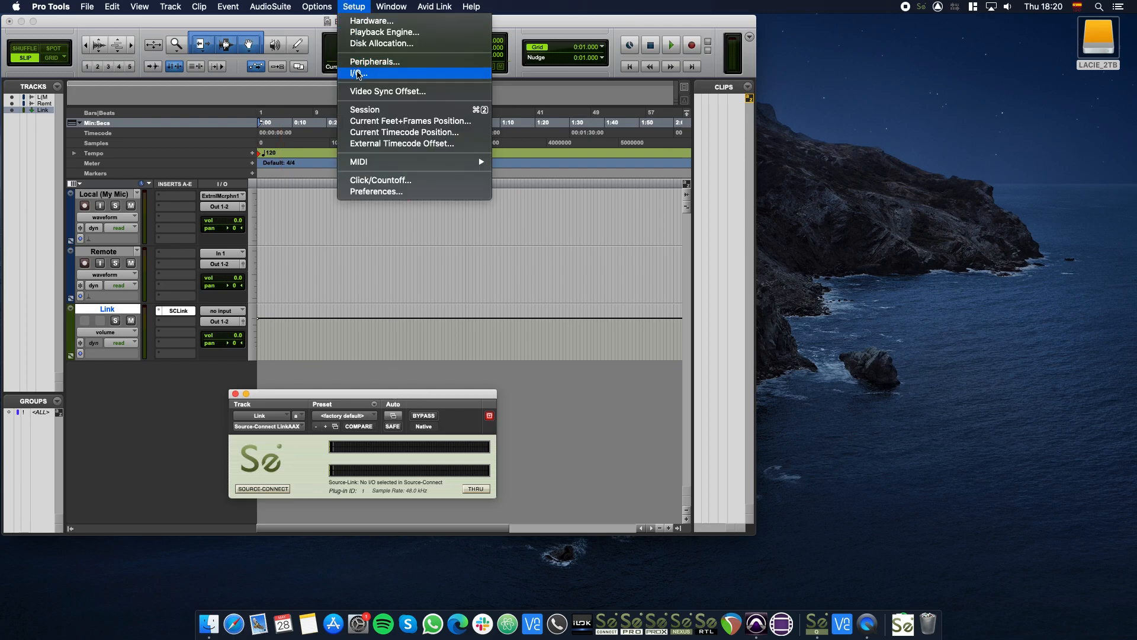
pyautogui.click(358, 73)
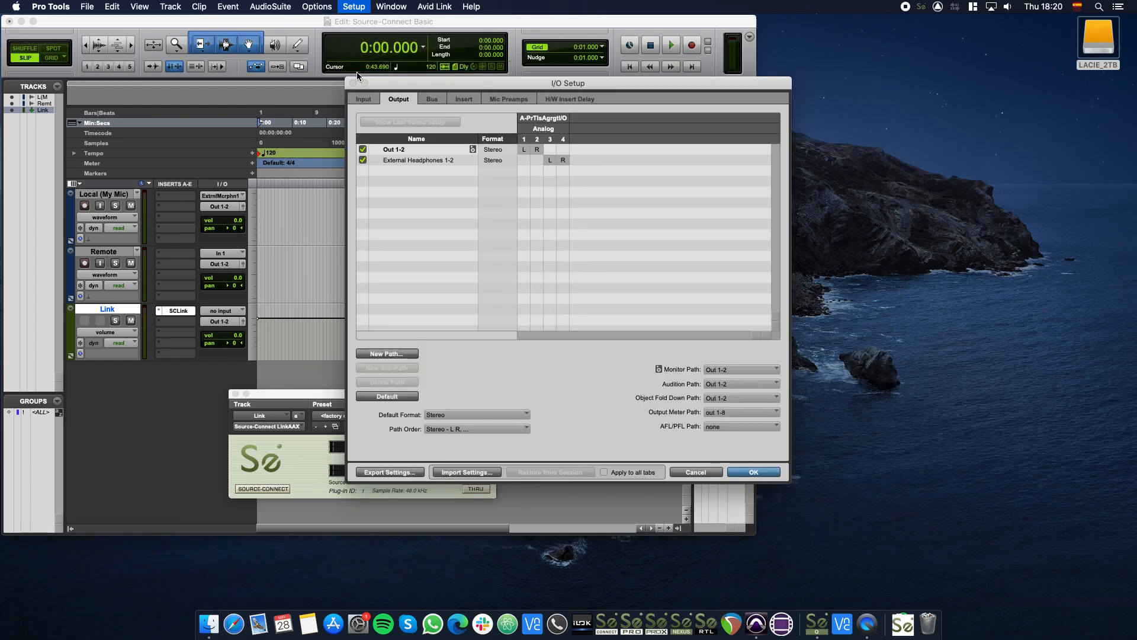
pyautogui.click(431, 99)
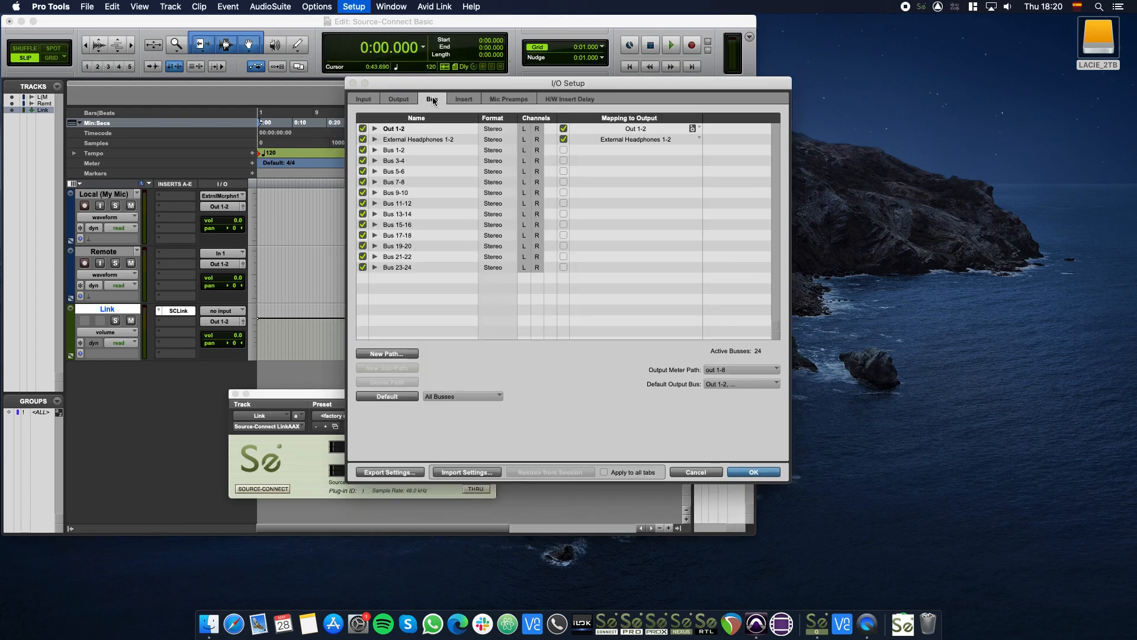
pyautogui.click(387, 353)
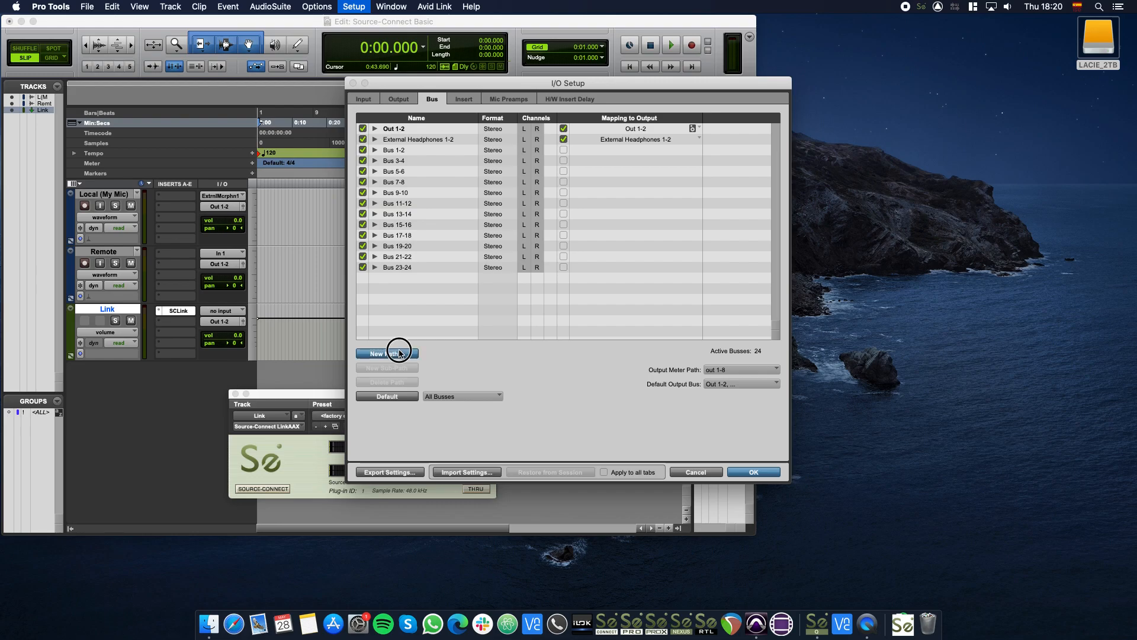
pyautogui.click(387, 353)
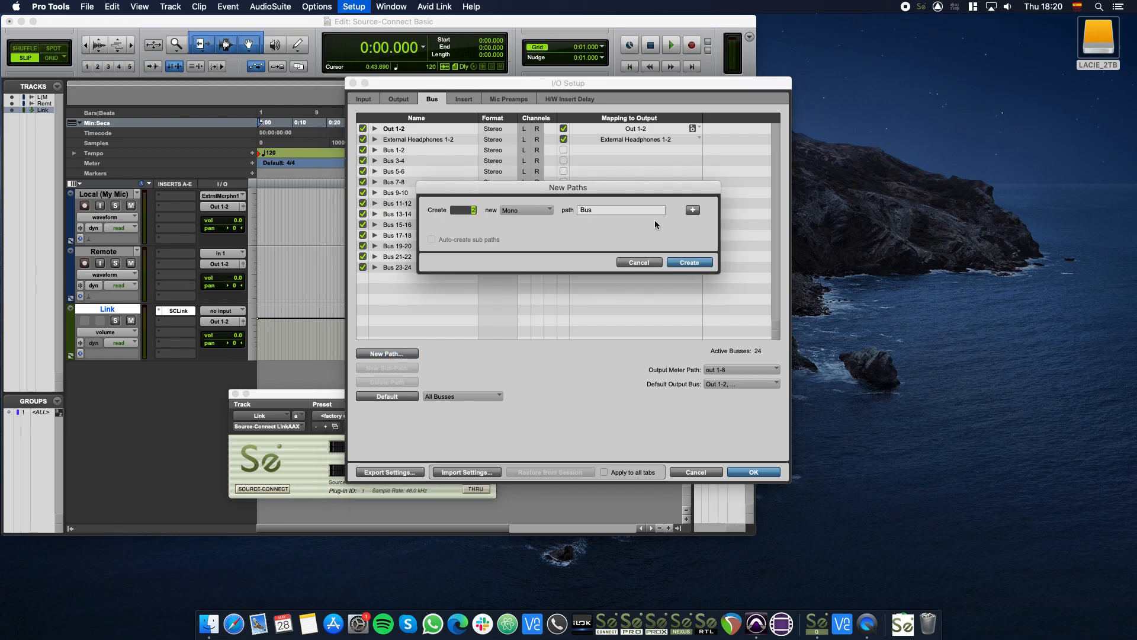
pyautogui.click(688, 262)
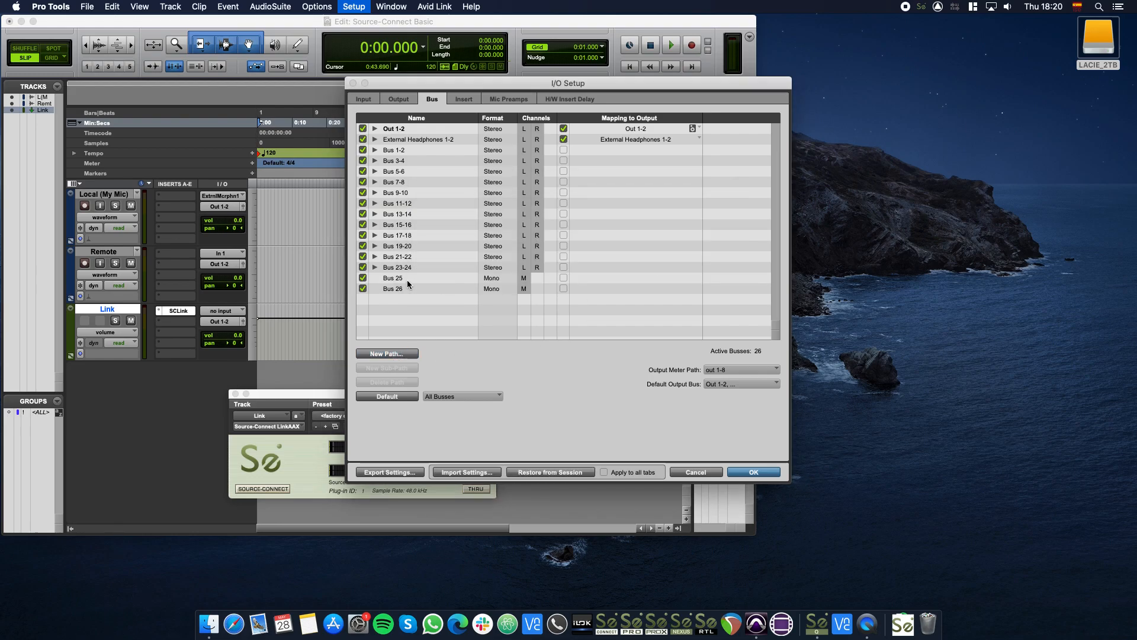
# Rename the new buses to 'SCSend' and 'SCRecv'.
pyautogui.doubleClick(398, 277)
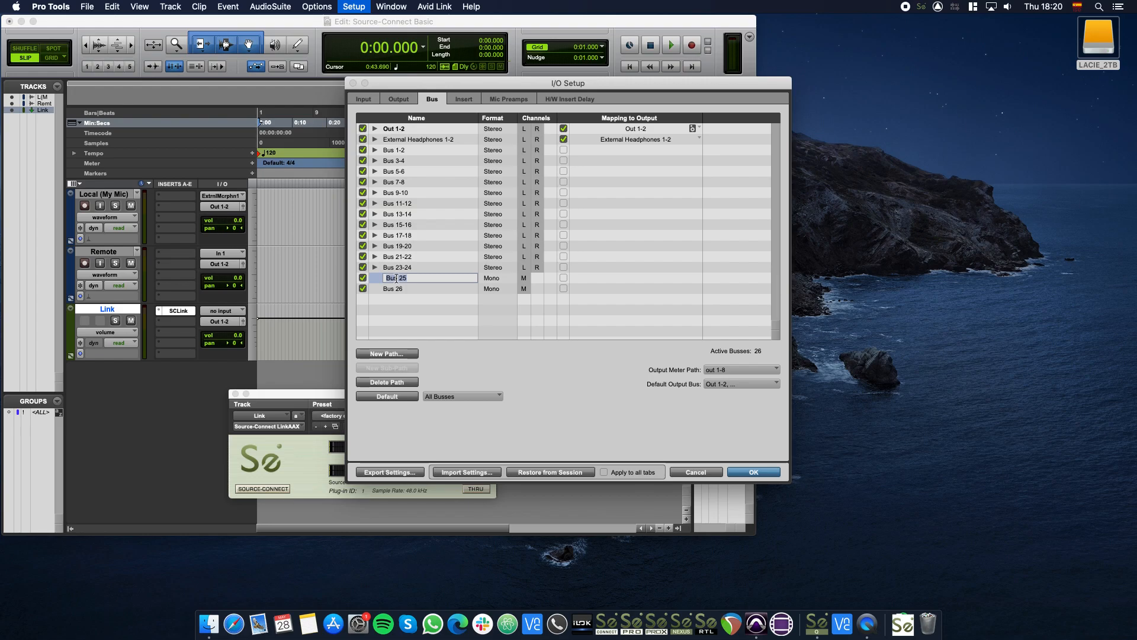
pyautogui.write('SCSend')
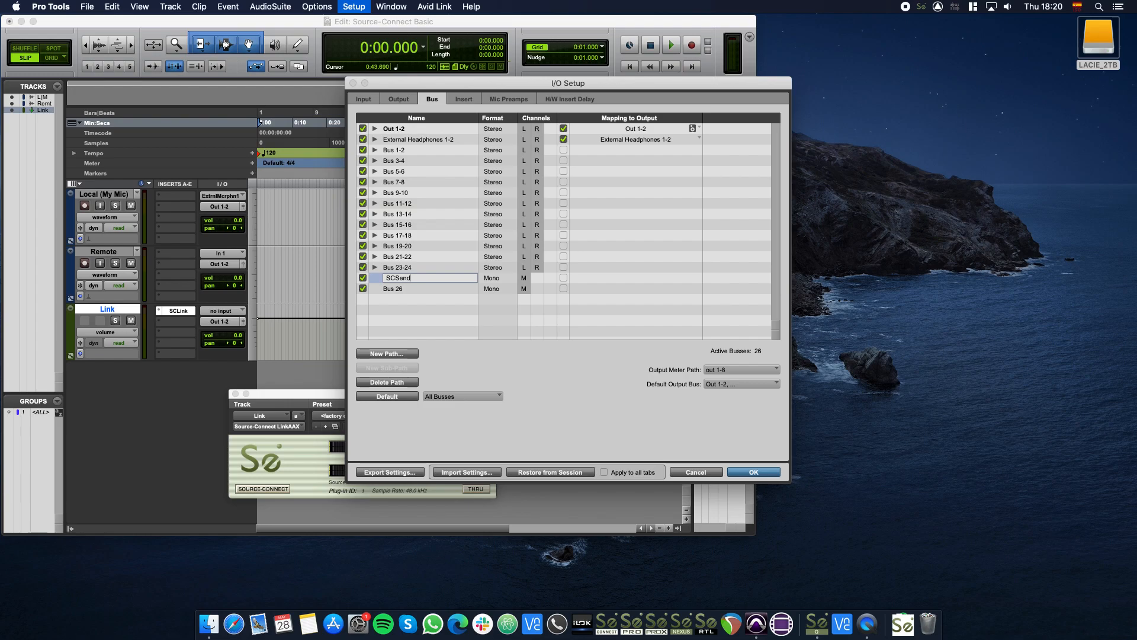
pyautogui.click(393, 289)
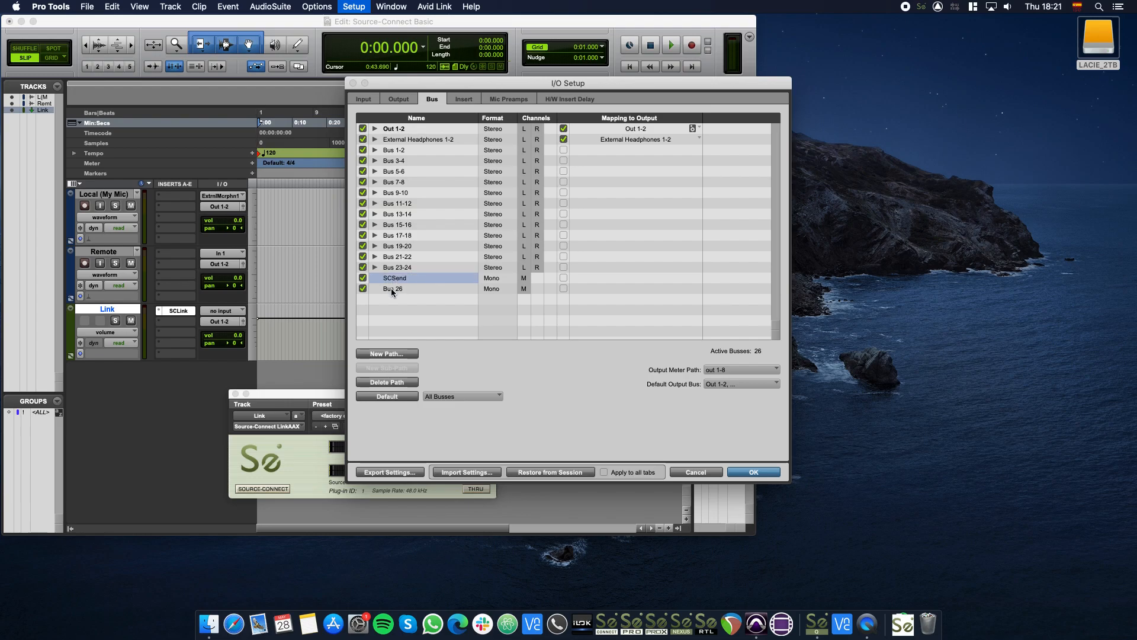
pyautogui.write('SCRe')
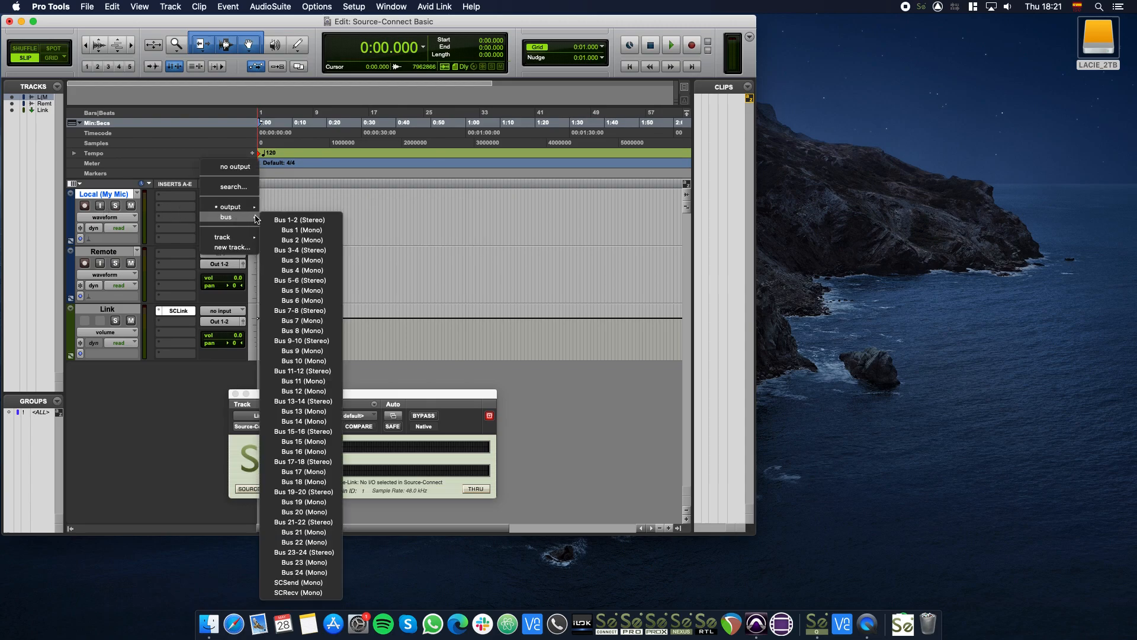
pyautogui.moveTo(294, 592)
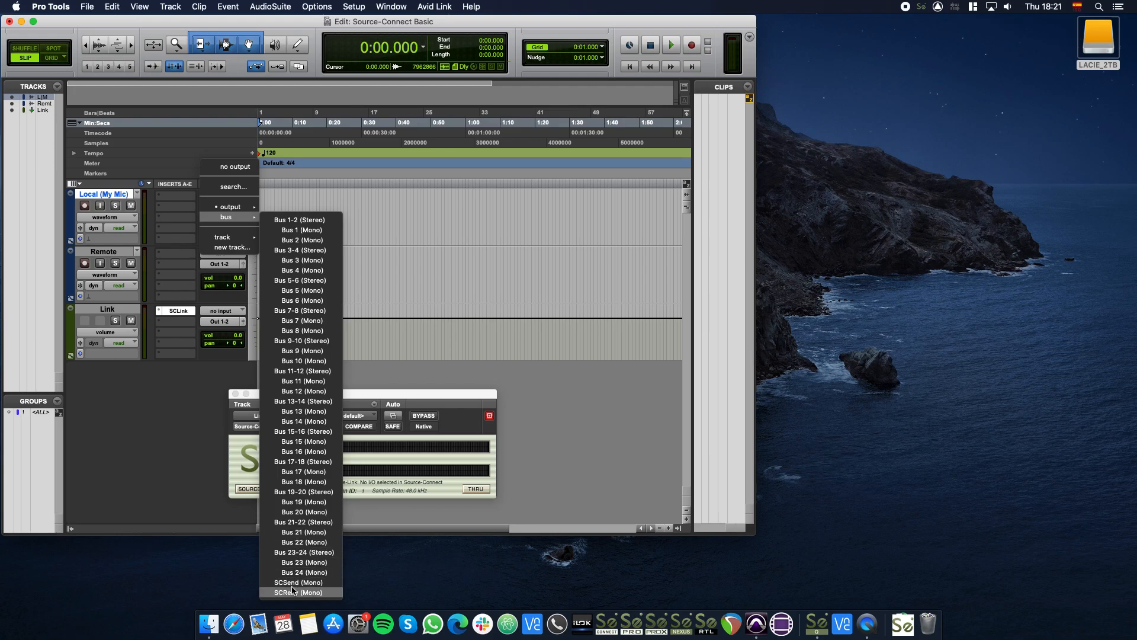
# Route Local (My Mic) output to the SCSend bus and Remote input from SCRecv.
pyautogui.click(296, 583)
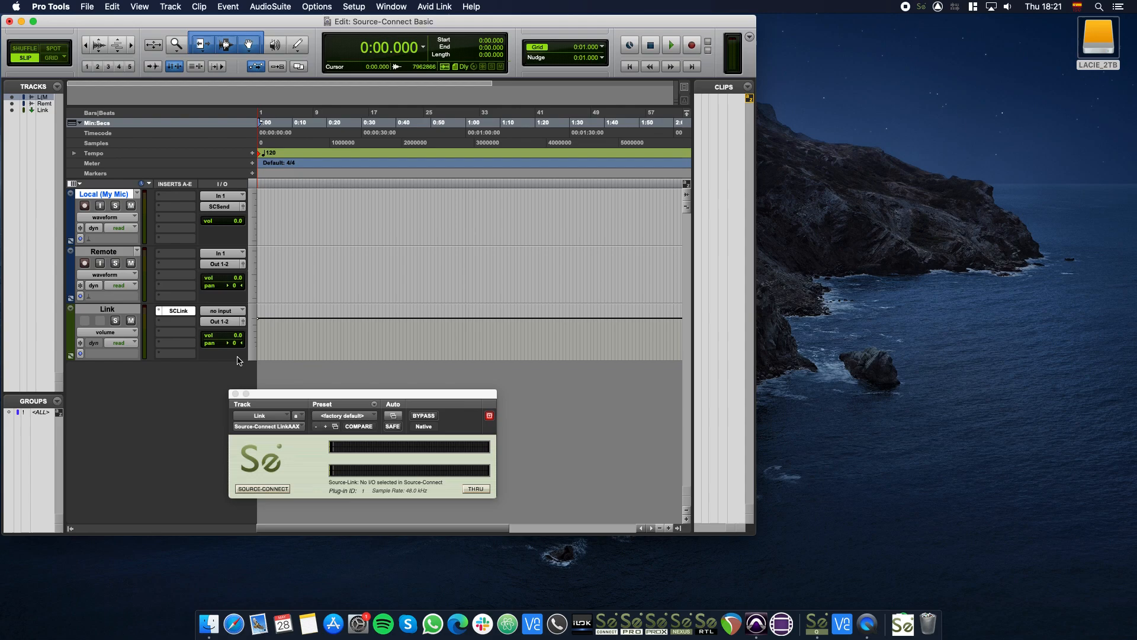
pyautogui.click(104, 251)
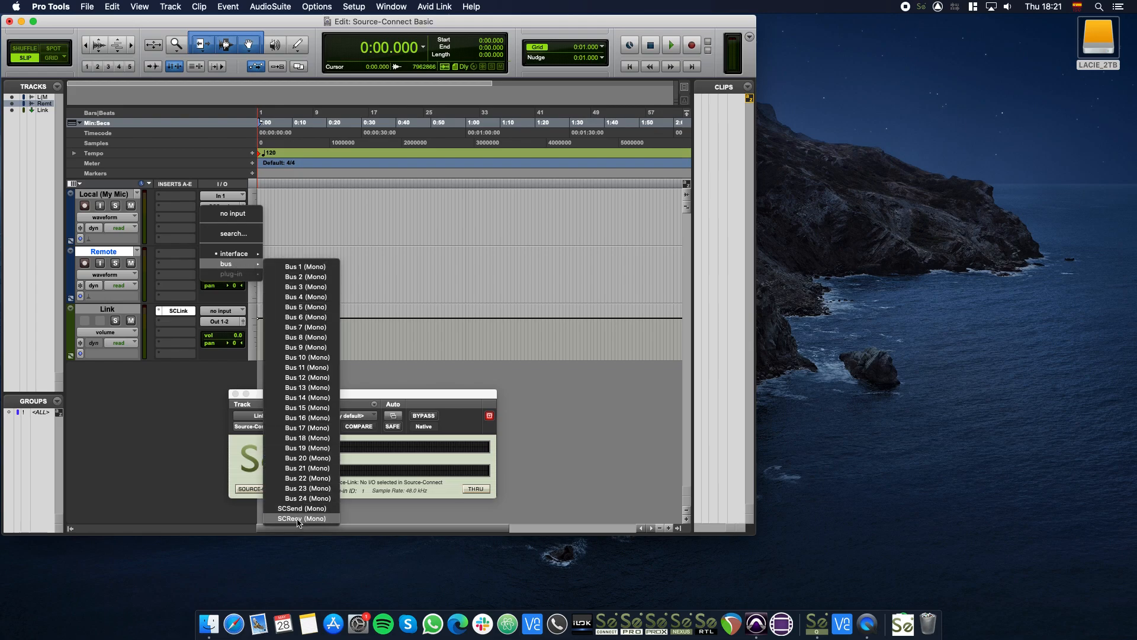
pyautogui.click(301, 518)
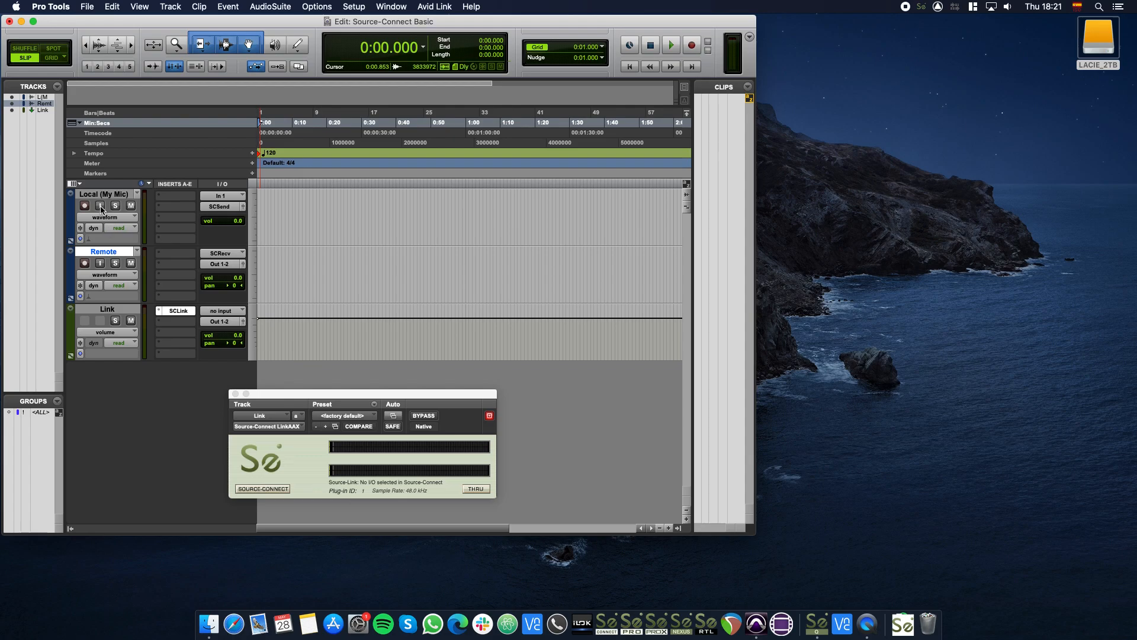
pyautogui.moveTo(100, 205)
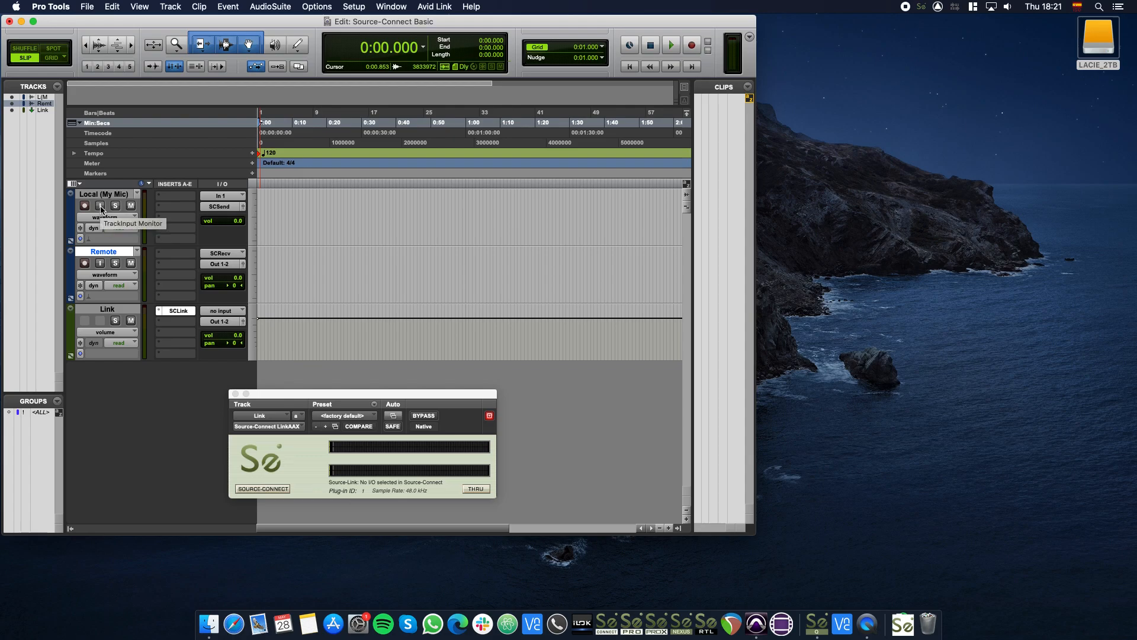
# Enable input monitoring on Local (My Mic) and set the Link track's input to SCSend.
pyautogui.click(100, 204)
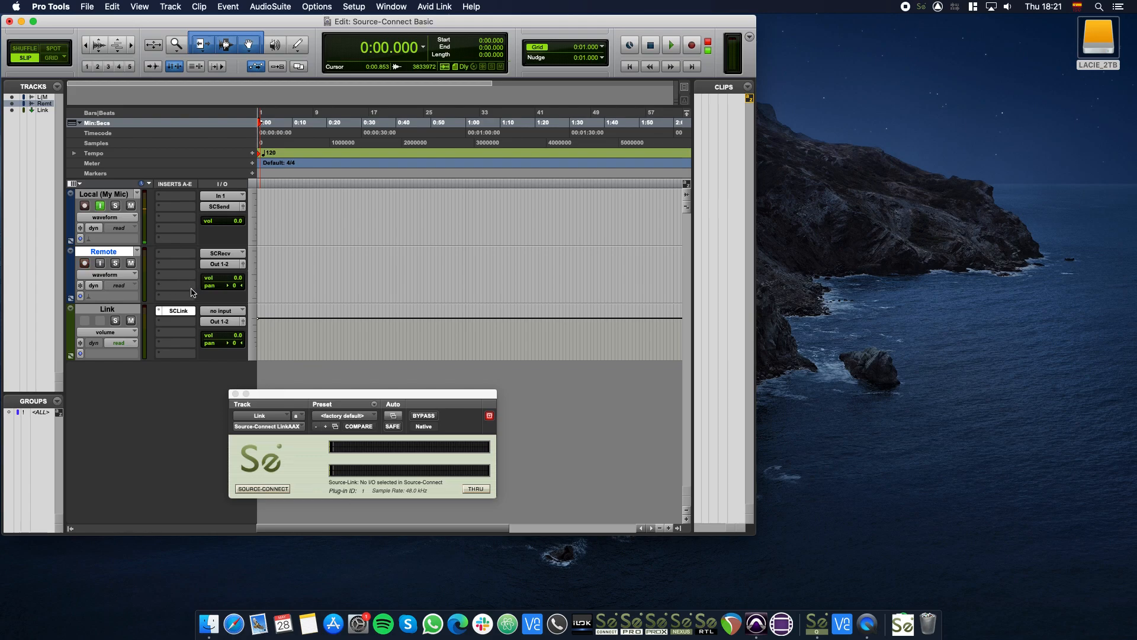
pyautogui.click(223, 253)
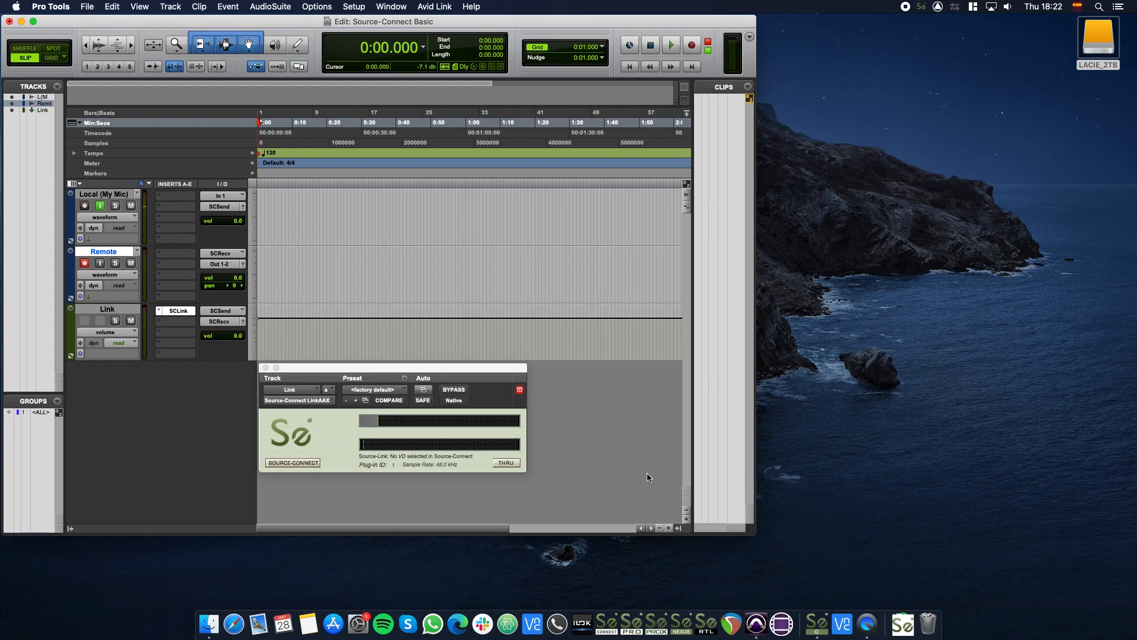
# Launch Source-Connect Standard and log in with the saved credentials.
pyautogui.click(606, 622)
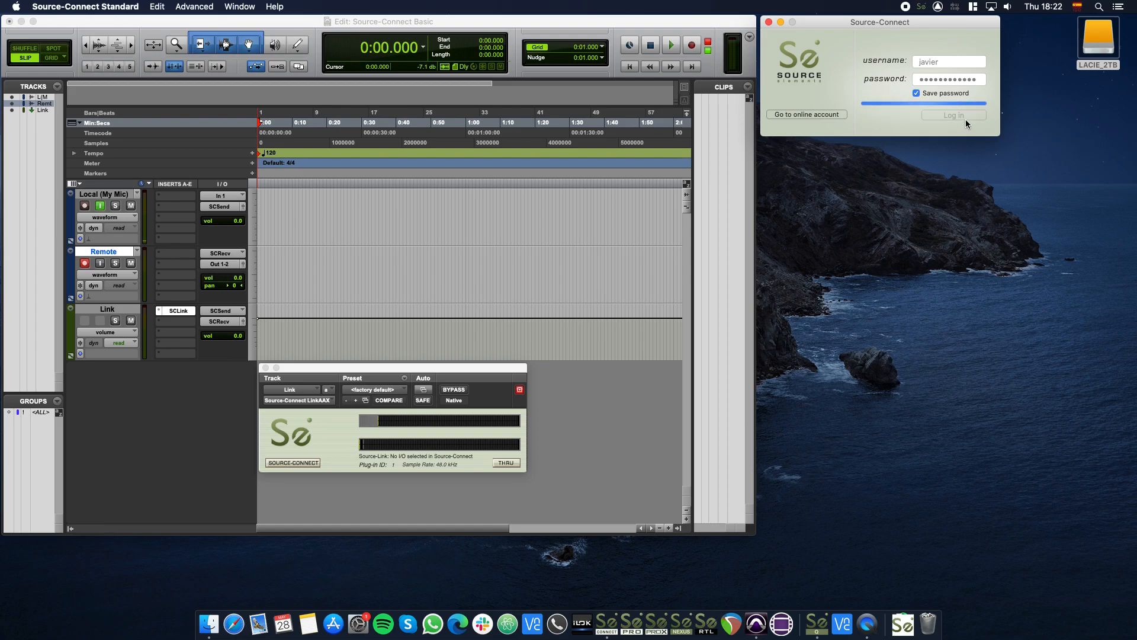
pyautogui.click(953, 115)
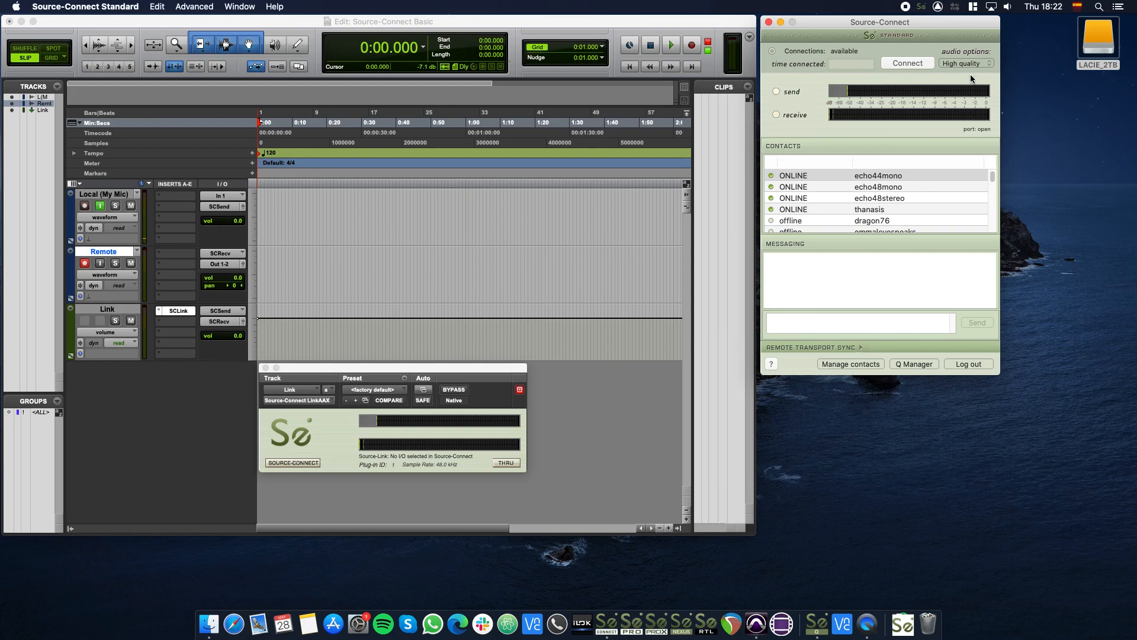
# In the audio options, set both Input and Output to the Link plug-in.
pyautogui.click(964, 63)
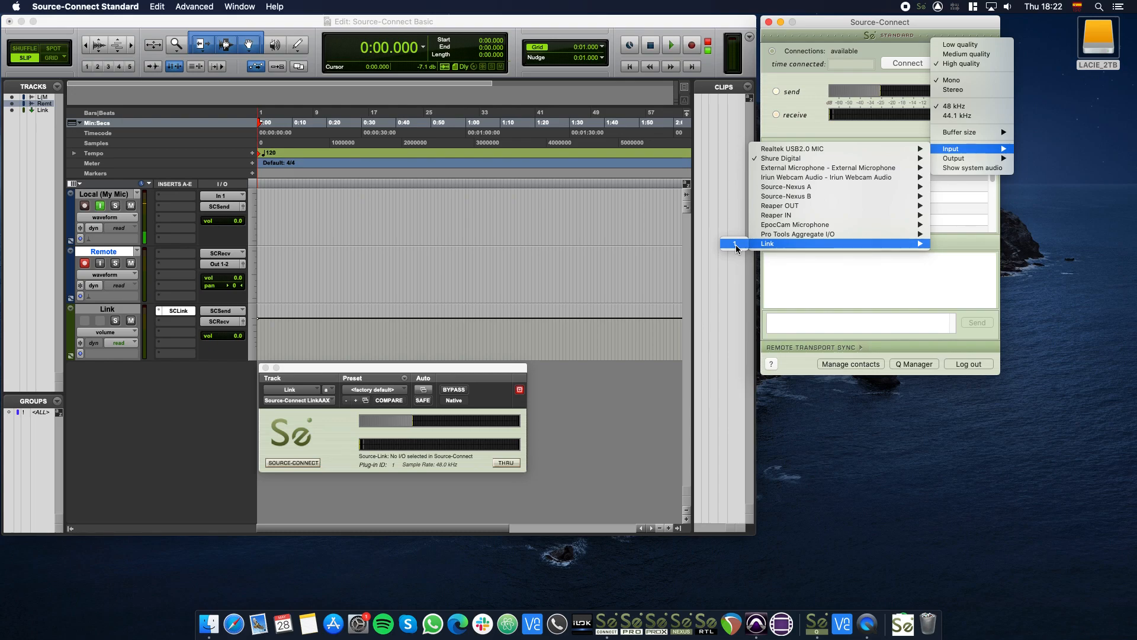
pyautogui.click(735, 243)
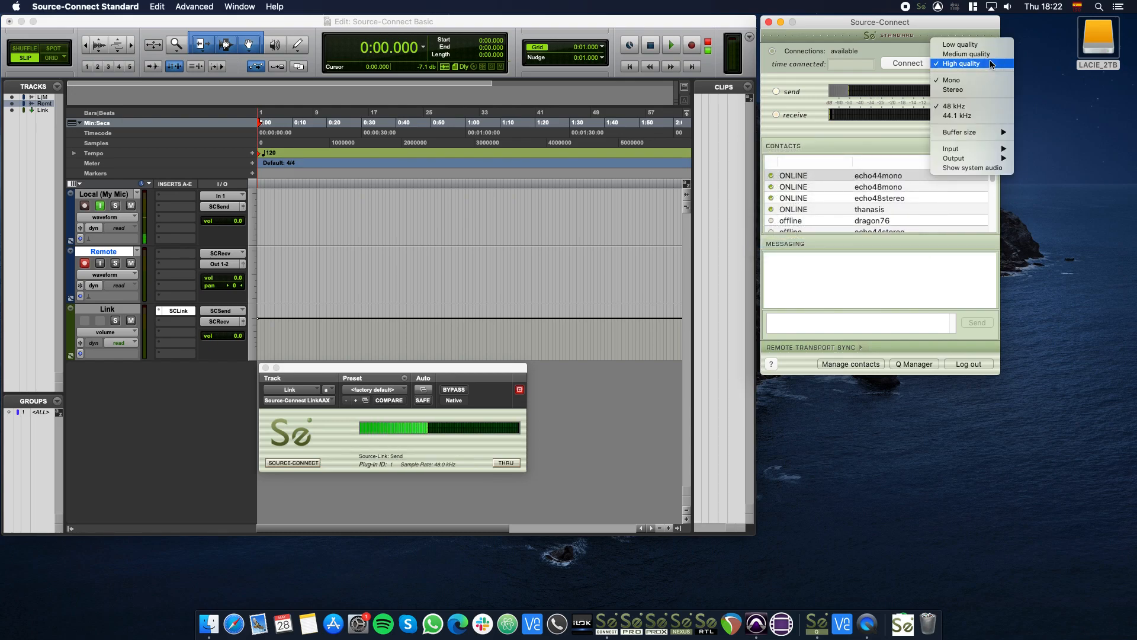
pyautogui.click(953, 158)
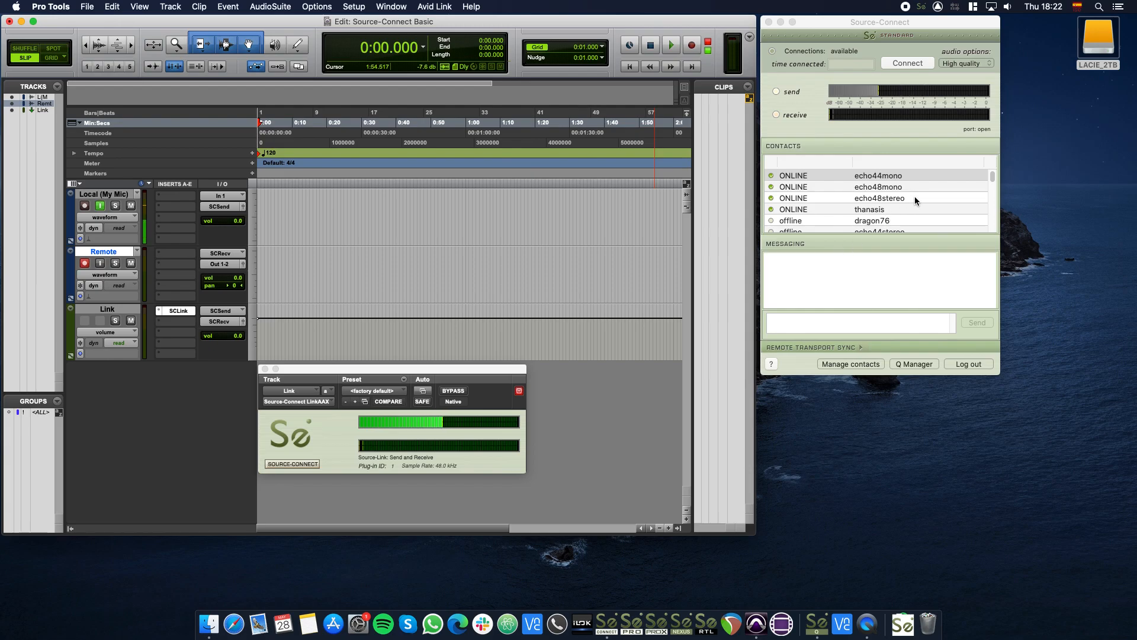
# Connect Source-Connect Standard to the echo48mono 48 kHz mono echo test contact.
pyautogui.click(878, 176)
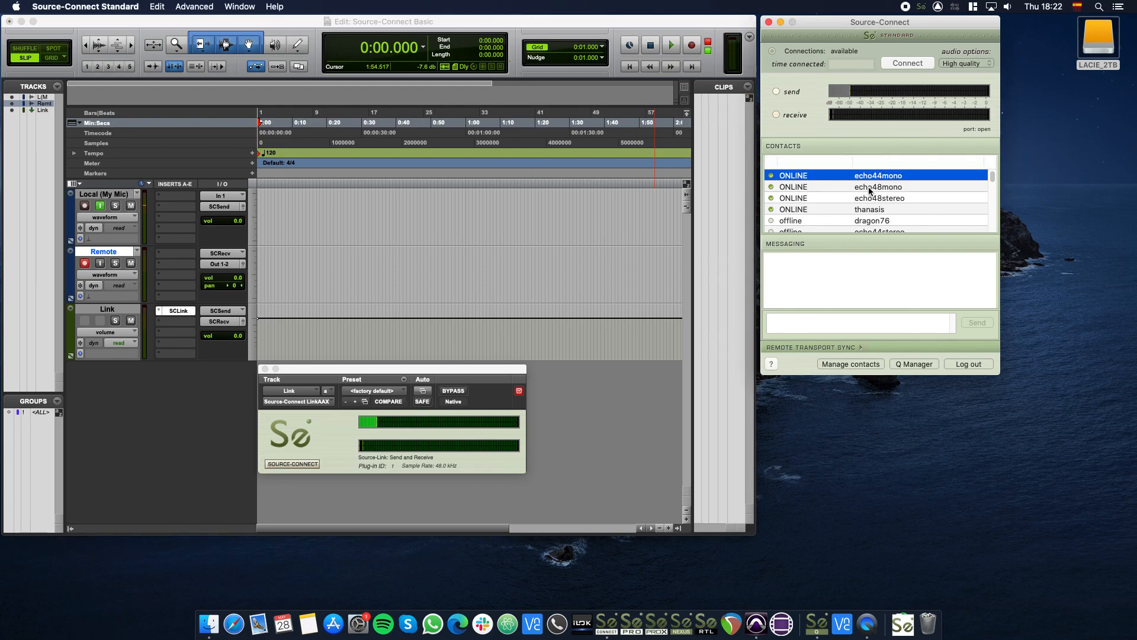
pyautogui.click(878, 186)
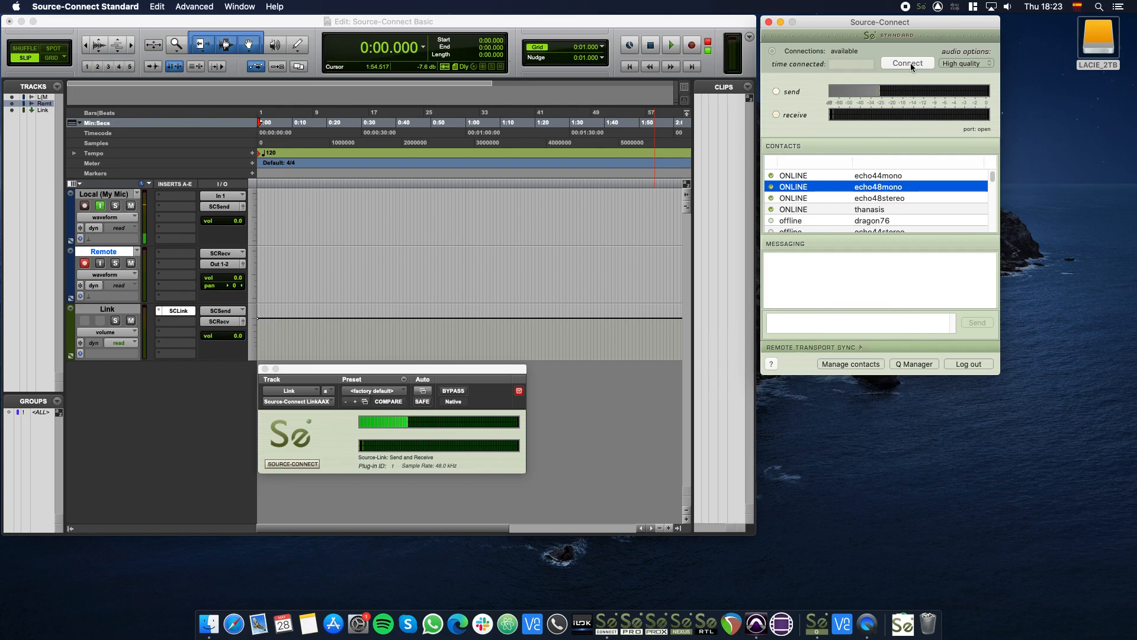
pyautogui.click(907, 63)
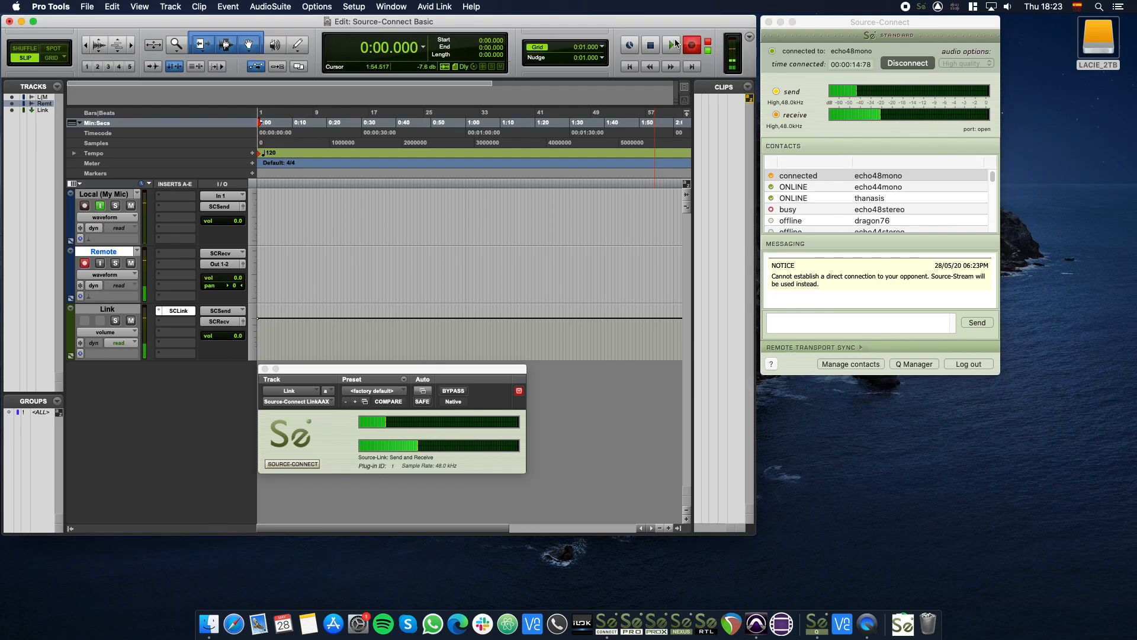
# Record a short take of the returning echo audio onto the Remote track, creating clip Remote_01.
pyautogui.click(670, 44)
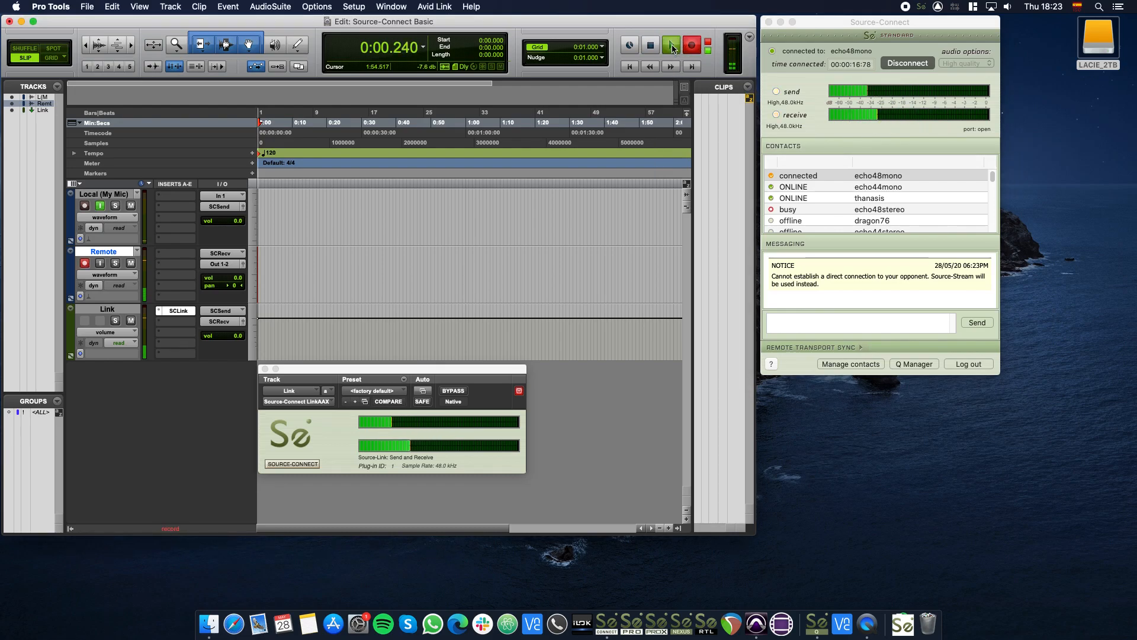
pyautogui.click(671, 45)
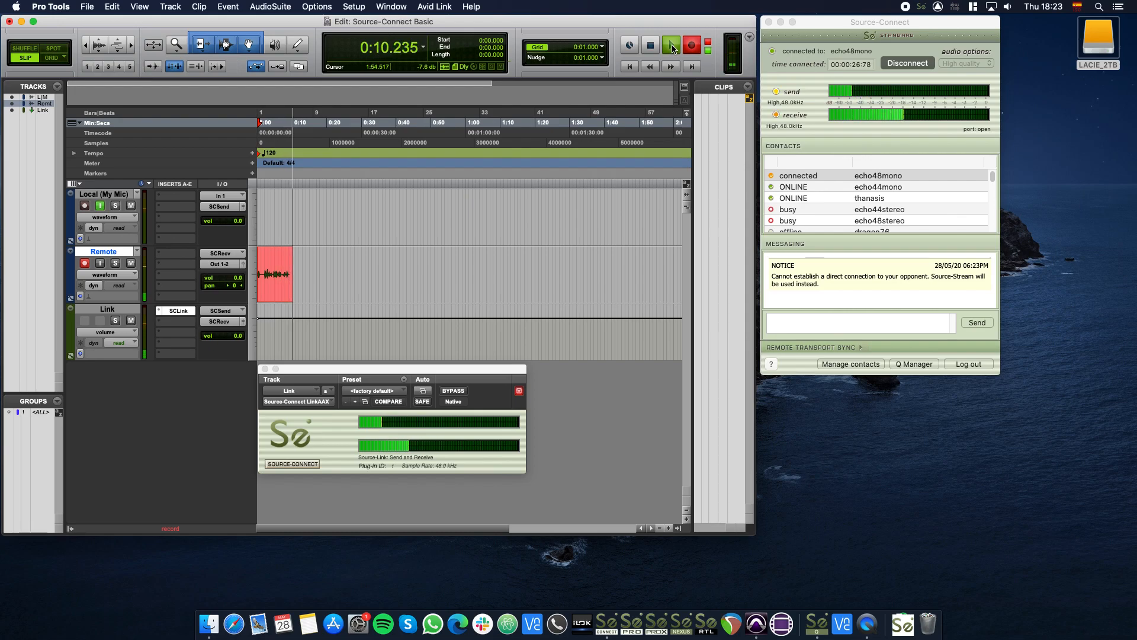
pyautogui.click(651, 45)
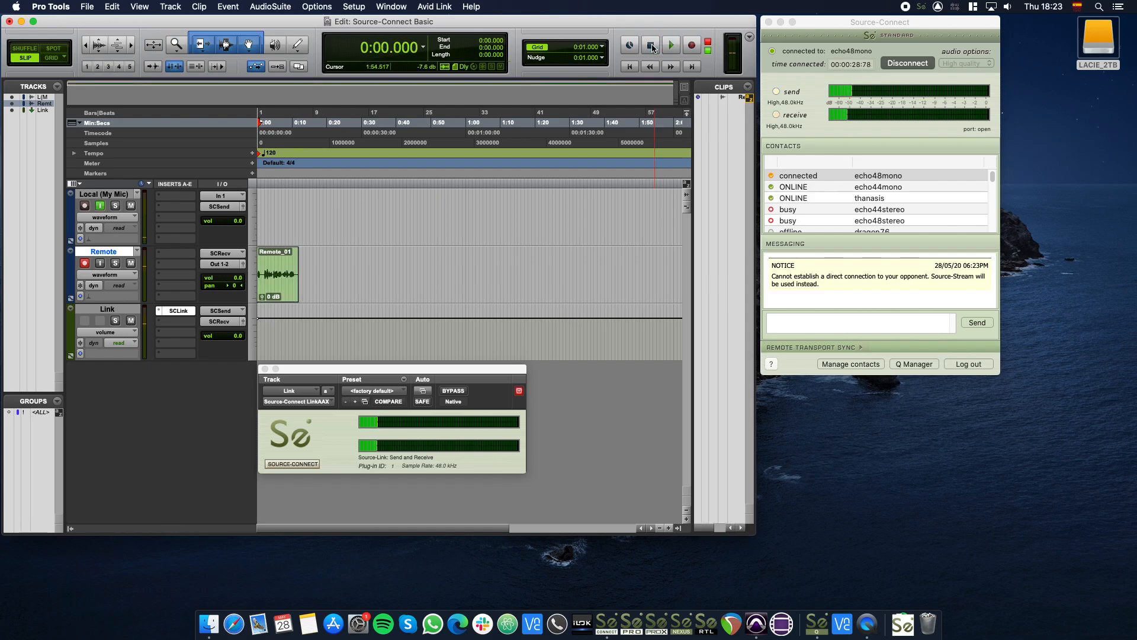
pyautogui.click(650, 45)
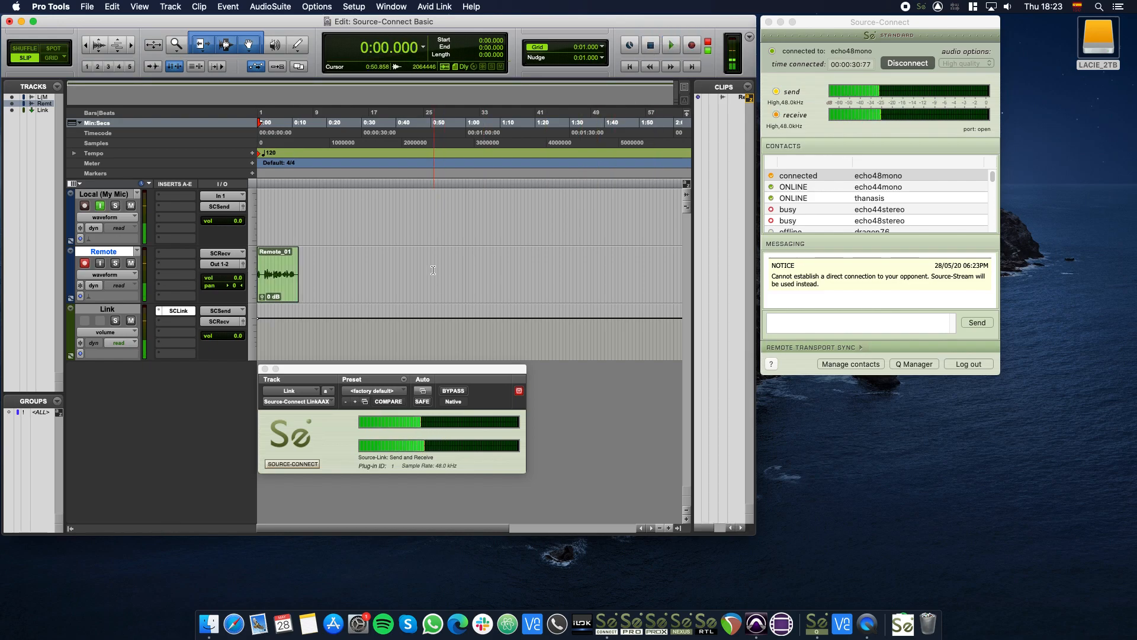